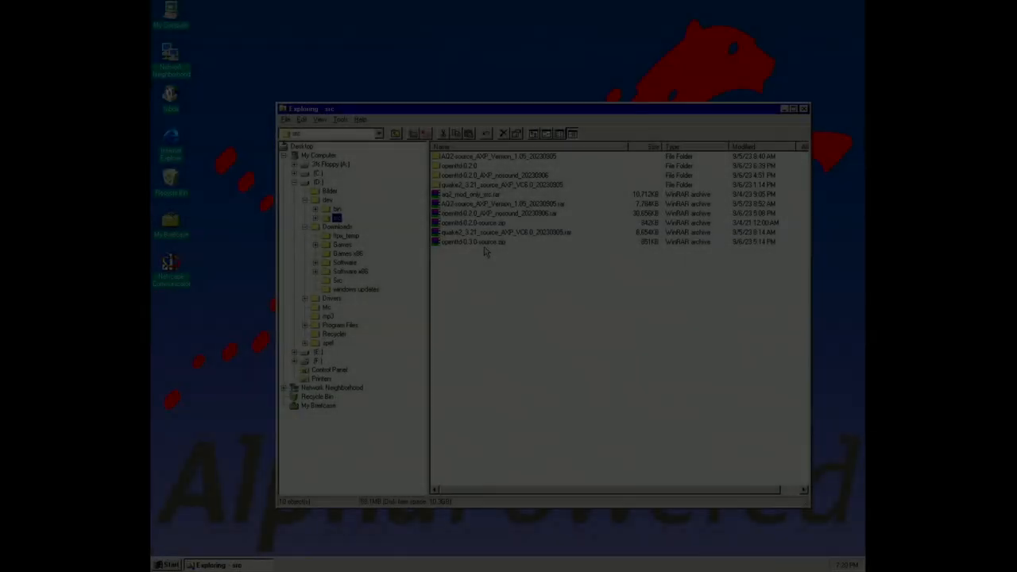
# Extract the openttd folder from openttd-0.3.0-source.zip into src, then close WinRAR.
pyautogui.doubleClick(473, 241)
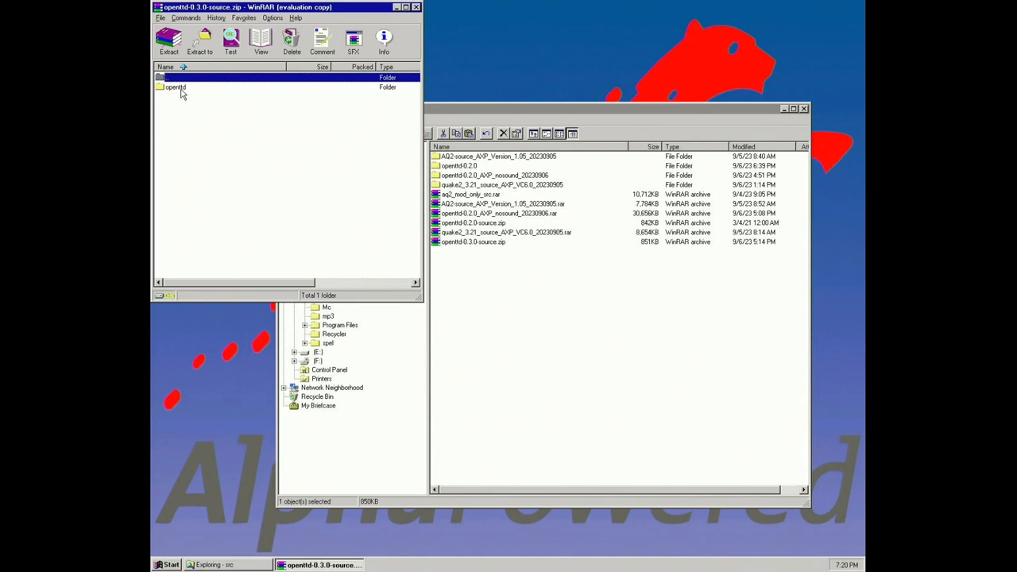
pyautogui.click(175, 87)
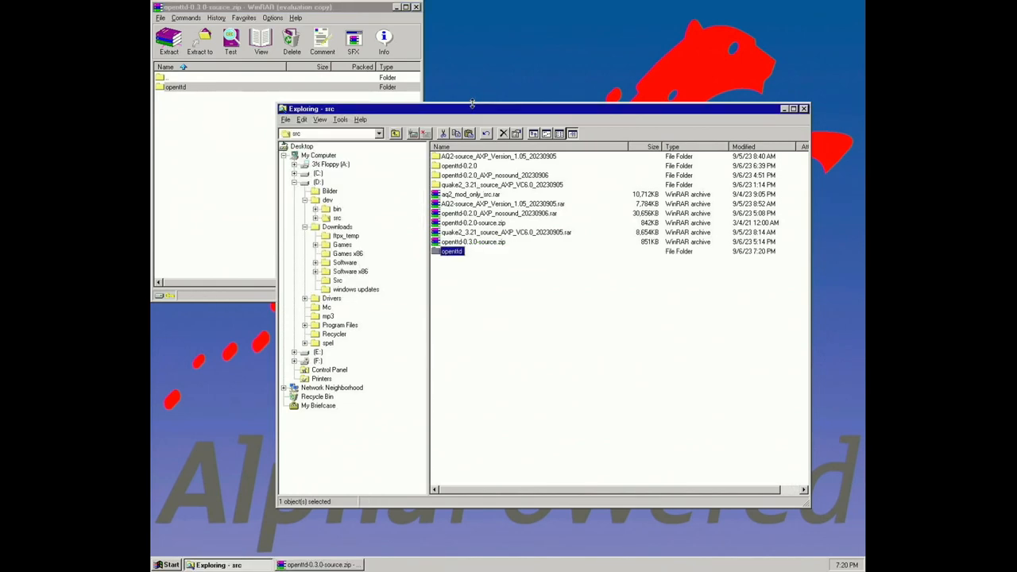
pyautogui.click(416, 7)
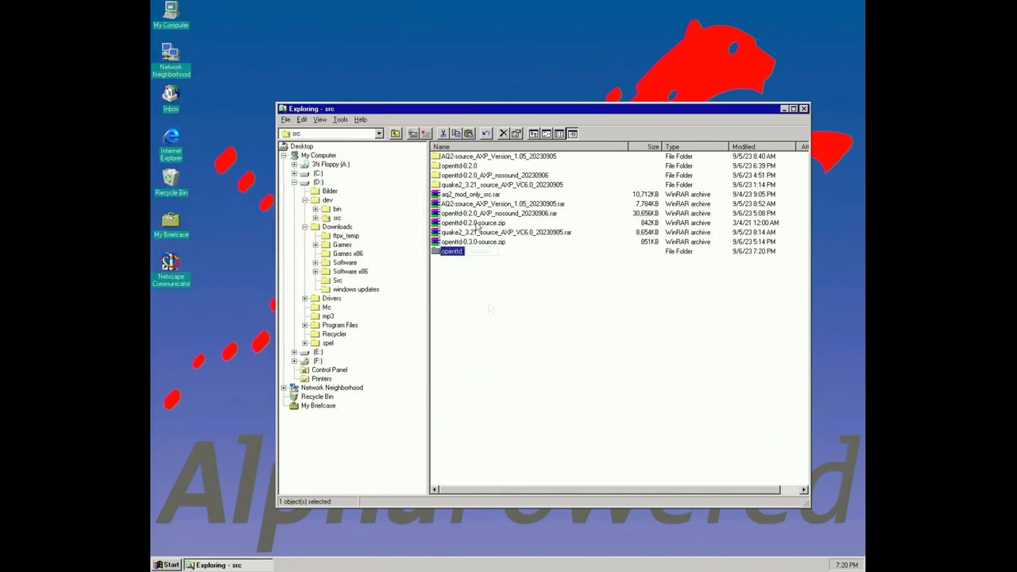
# Open the extracted openttd source folder and scroll its file list to find ttd.dsw.
pyautogui.doubleClick(451, 251)
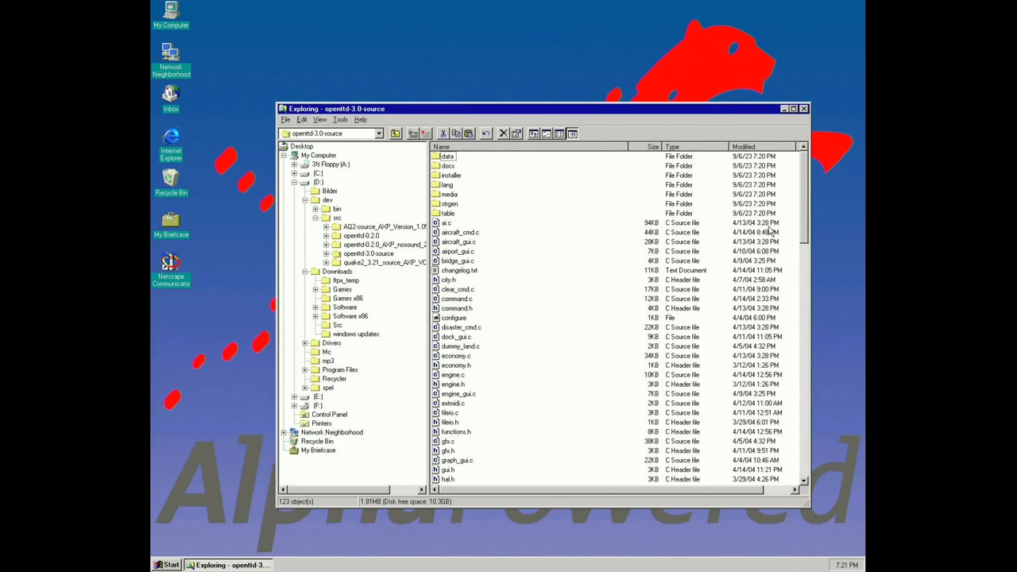
pyautogui.scroll(-3)
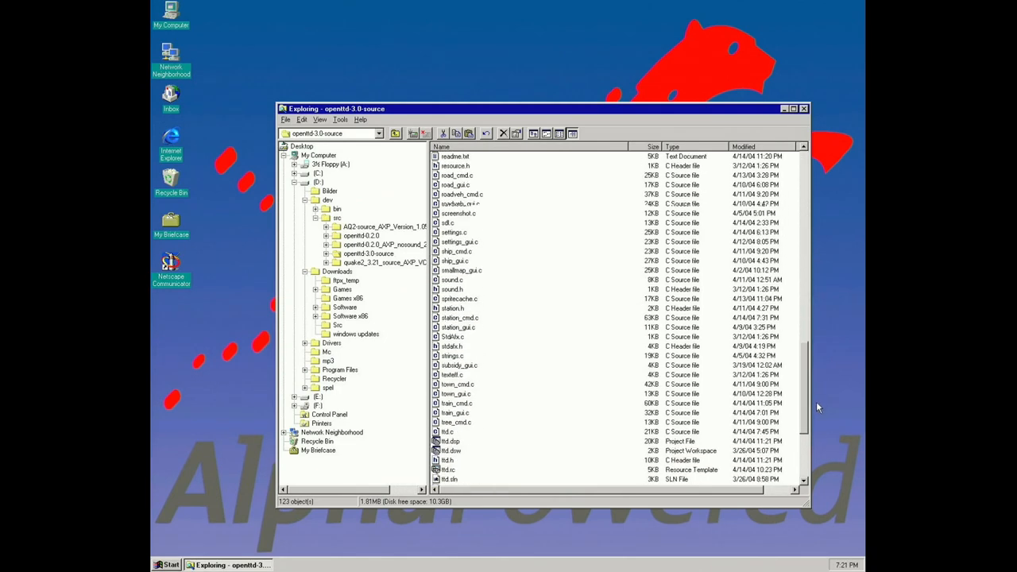
pyautogui.scroll(-3)
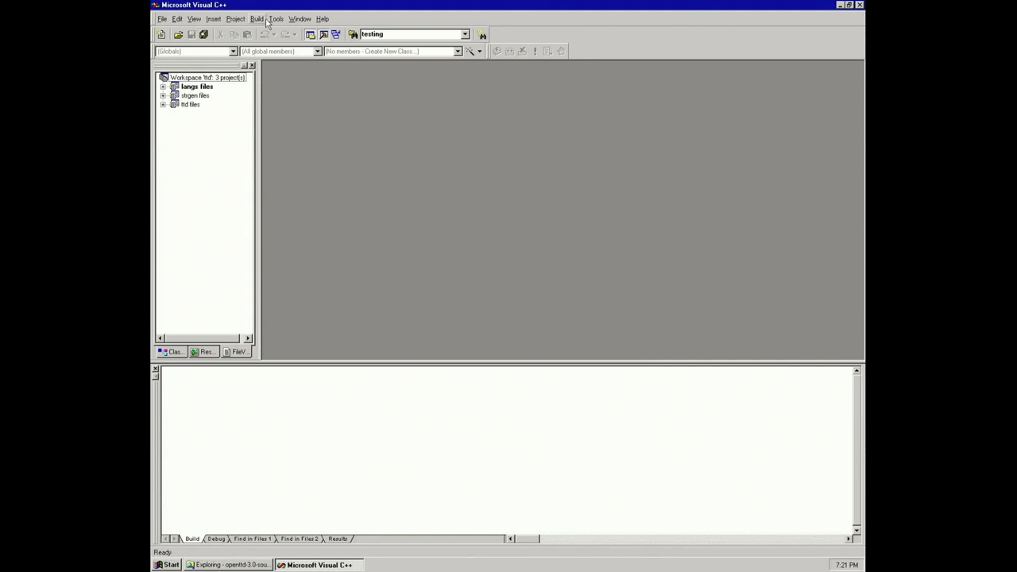
pyautogui.rightClick(190, 104)
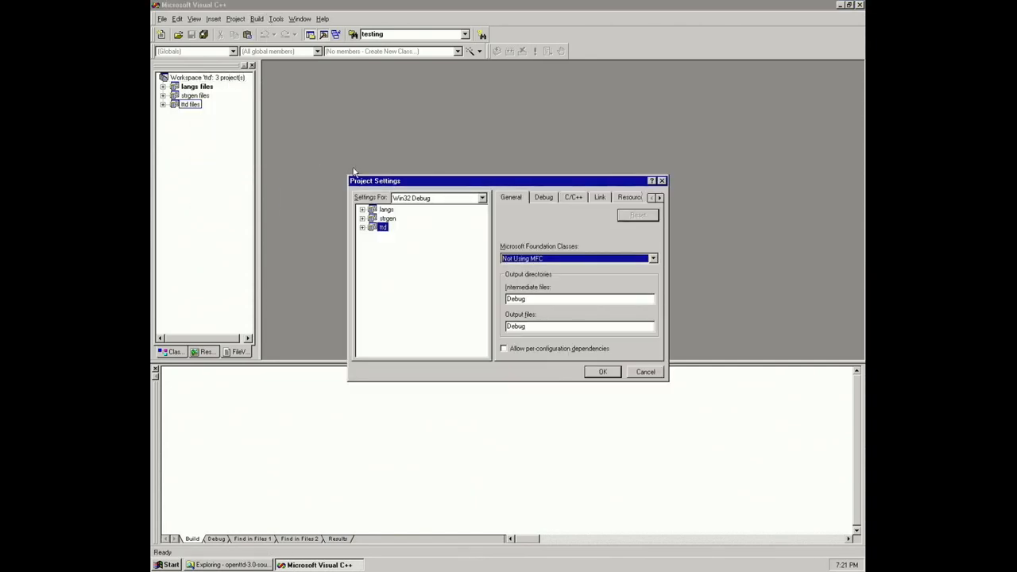
pyautogui.click(572, 197)
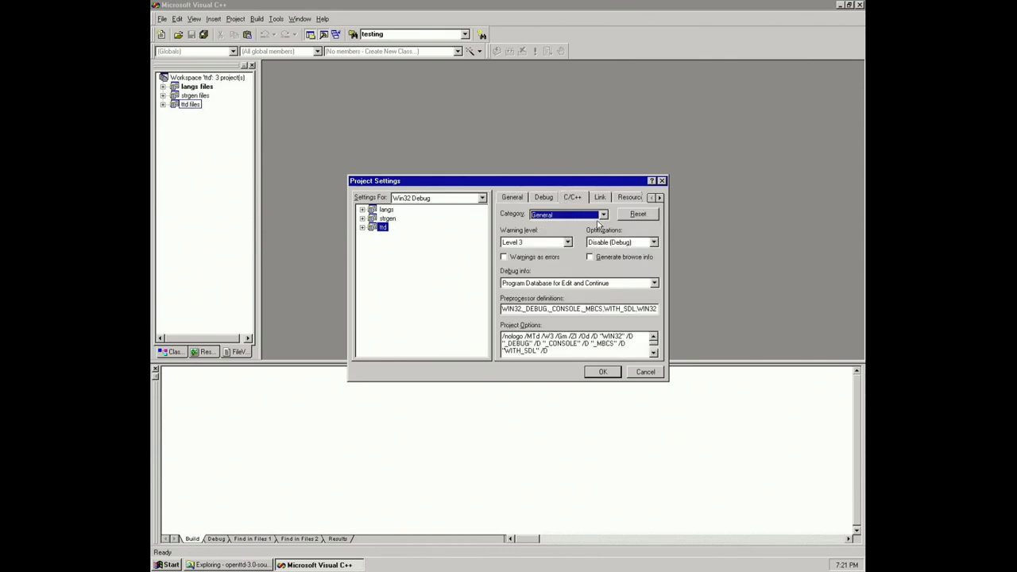
pyautogui.click(602, 214)
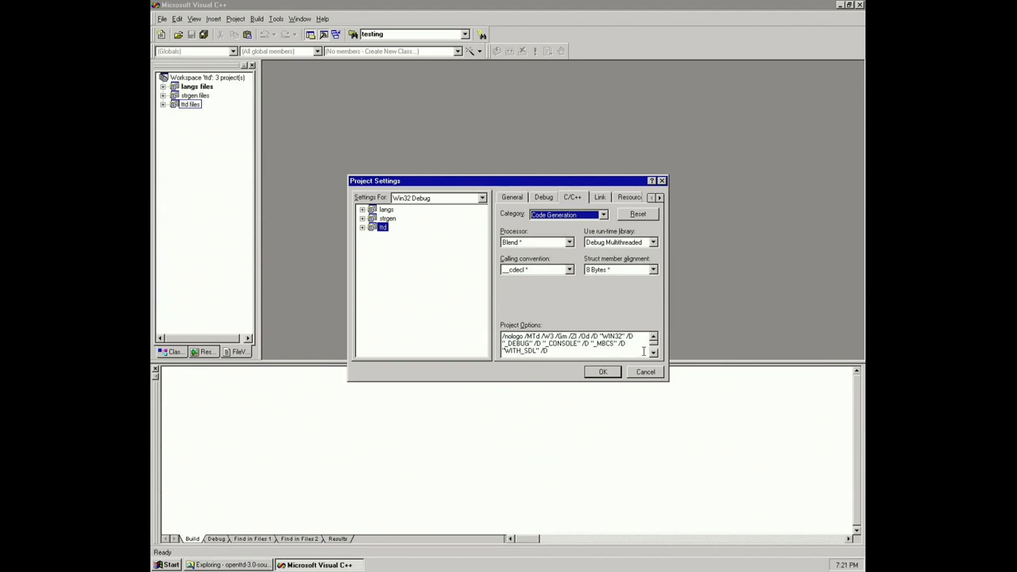
pyautogui.moveTo(551, 257)
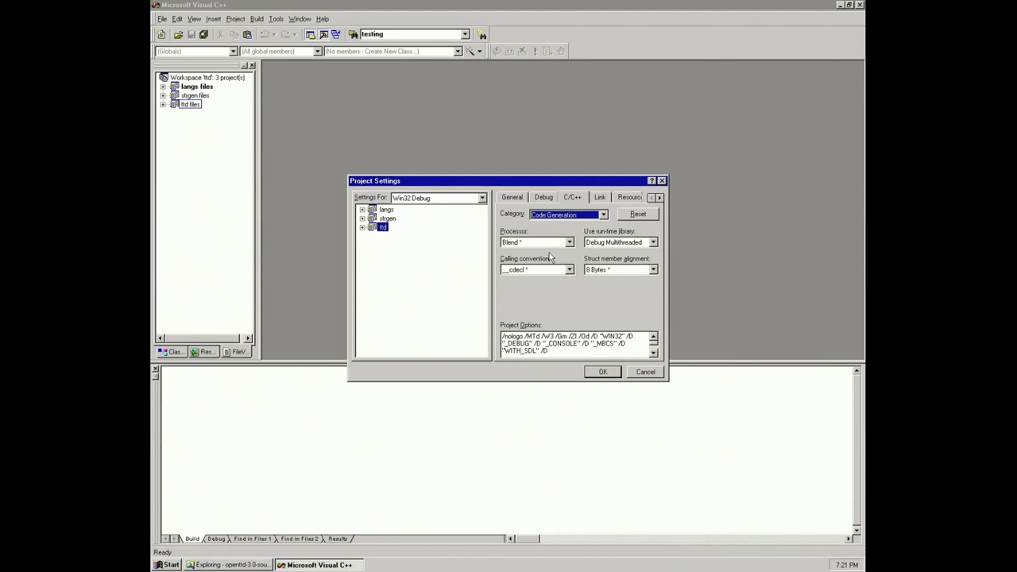
pyautogui.click(569, 242)
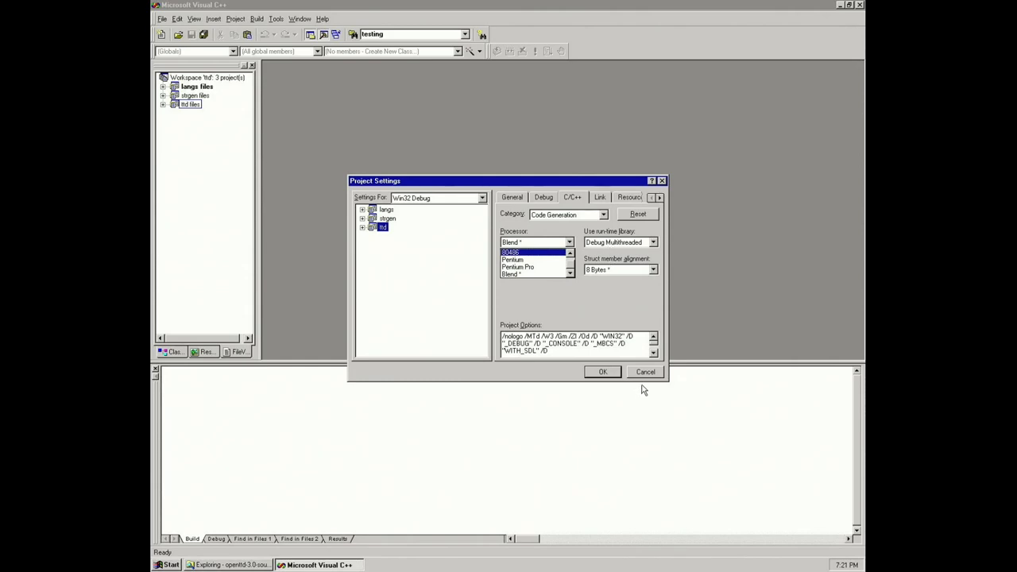
pyautogui.click(645, 372)
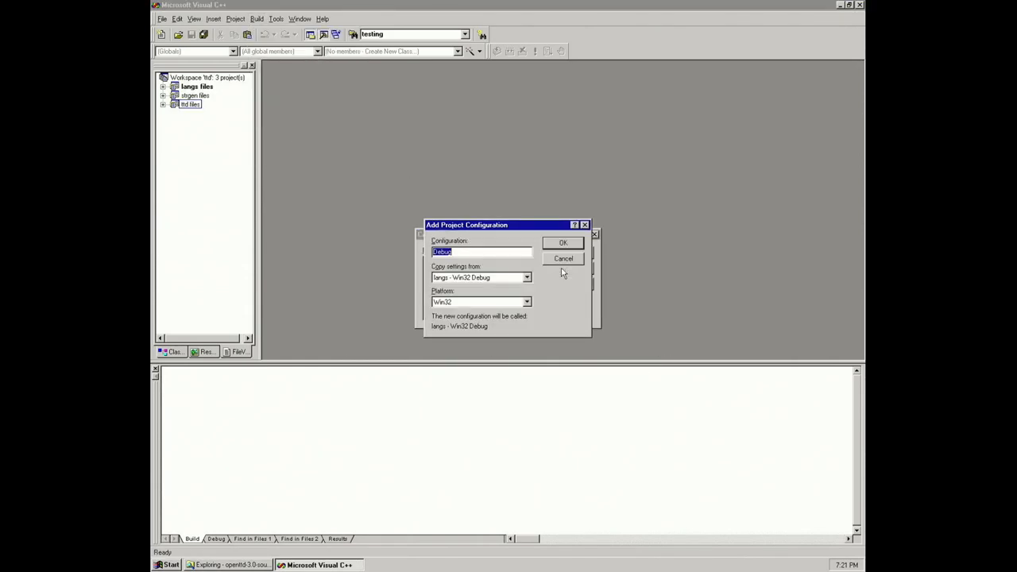
# Add Debug Alpha configurations for the langs and strgen projects.
pyautogui.click(563, 242)
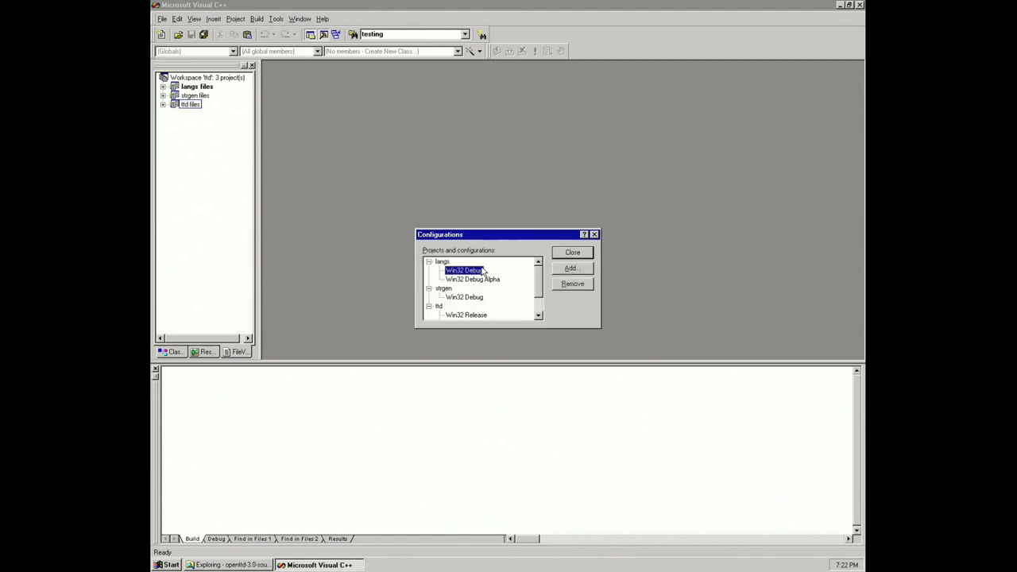
pyautogui.click(571, 268)
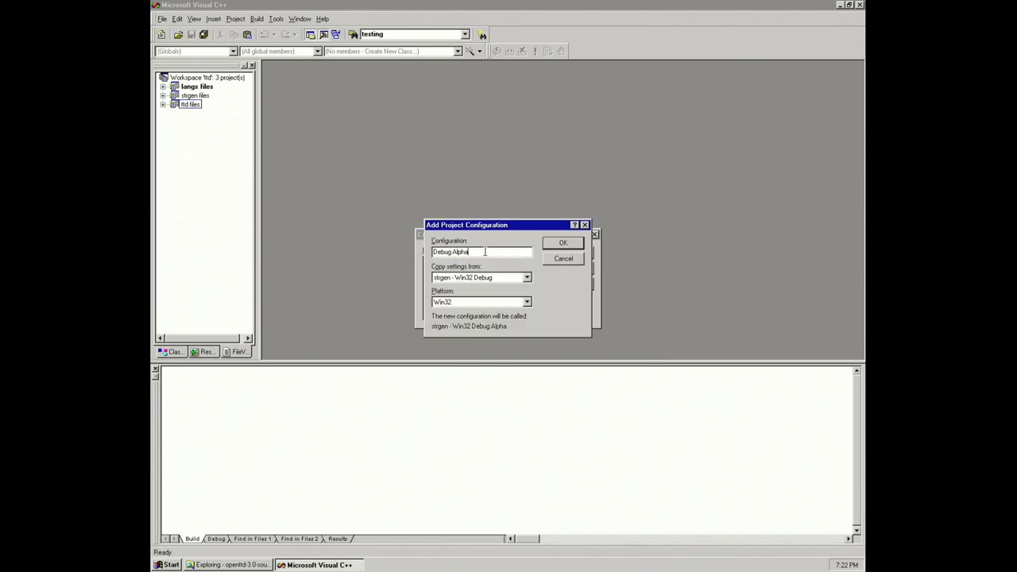
pyautogui.click(563, 243)
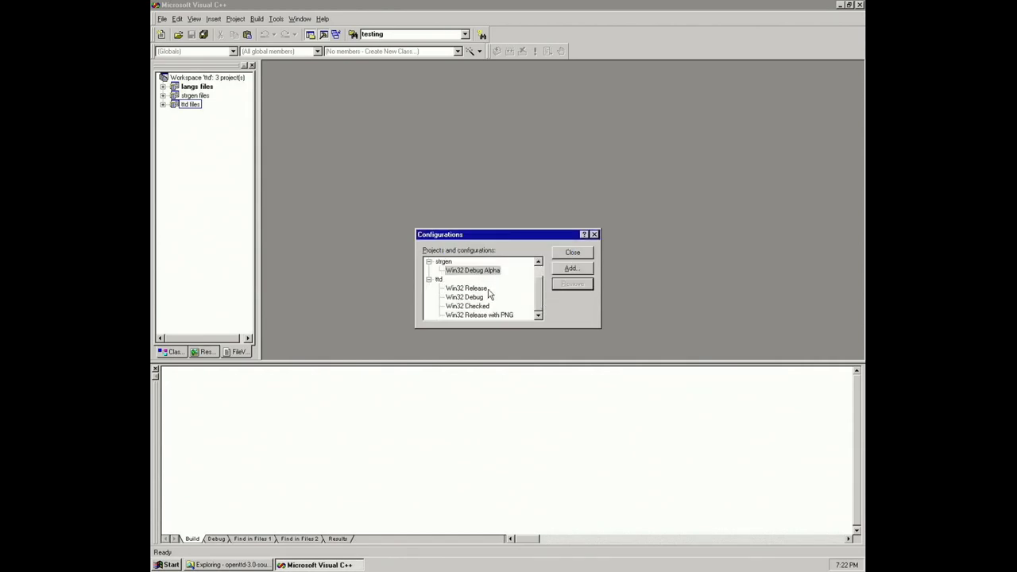
# Replace ttd's Win32 configurations with Release Alpha, Checked Alpha and Release with PNG Alpha.
pyautogui.click(572, 267)
pyautogui.write('Release Alpha')
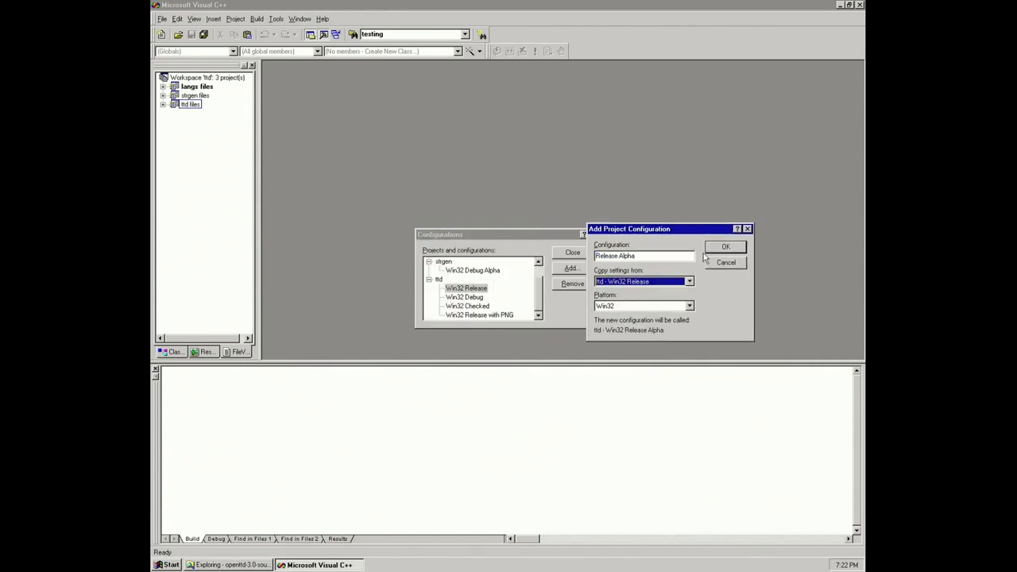
pyautogui.click(572, 284)
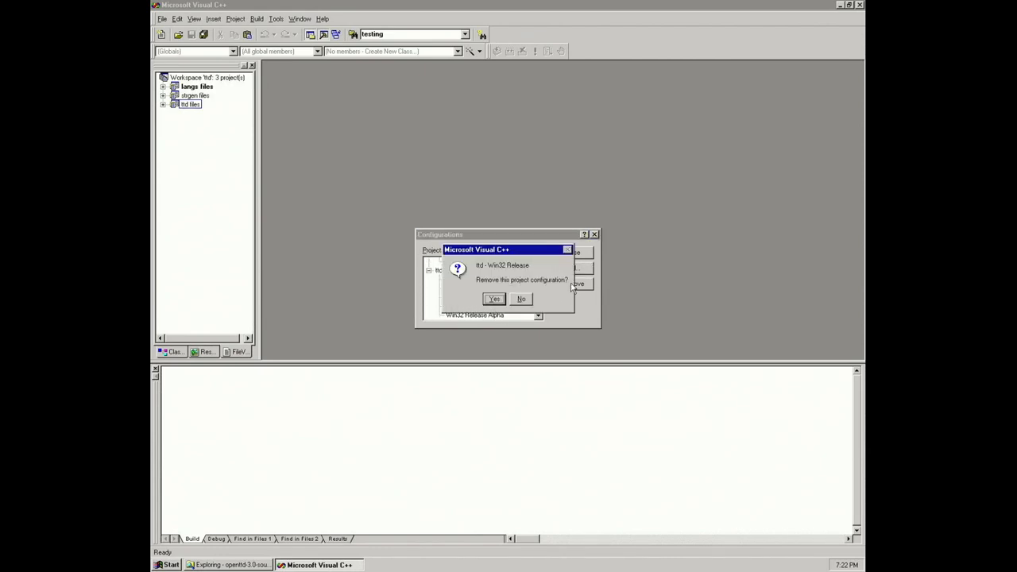
pyautogui.click(494, 299)
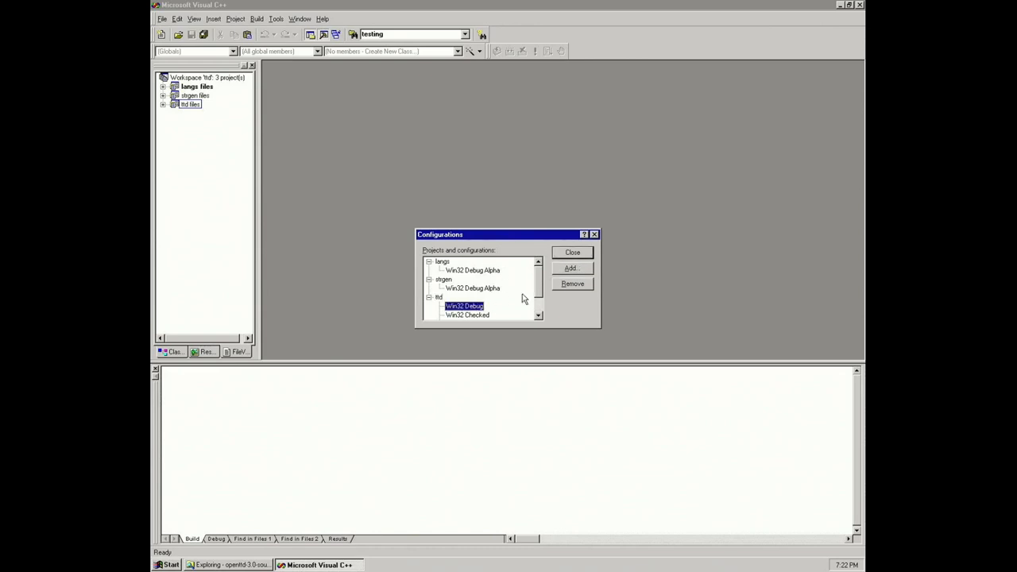
pyautogui.click(572, 268)
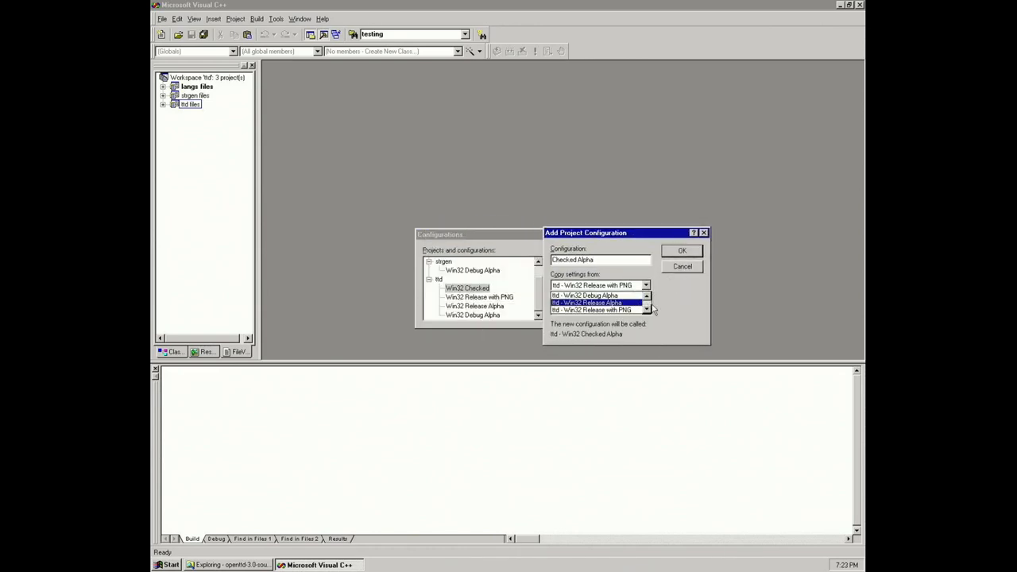
pyautogui.click(682, 266)
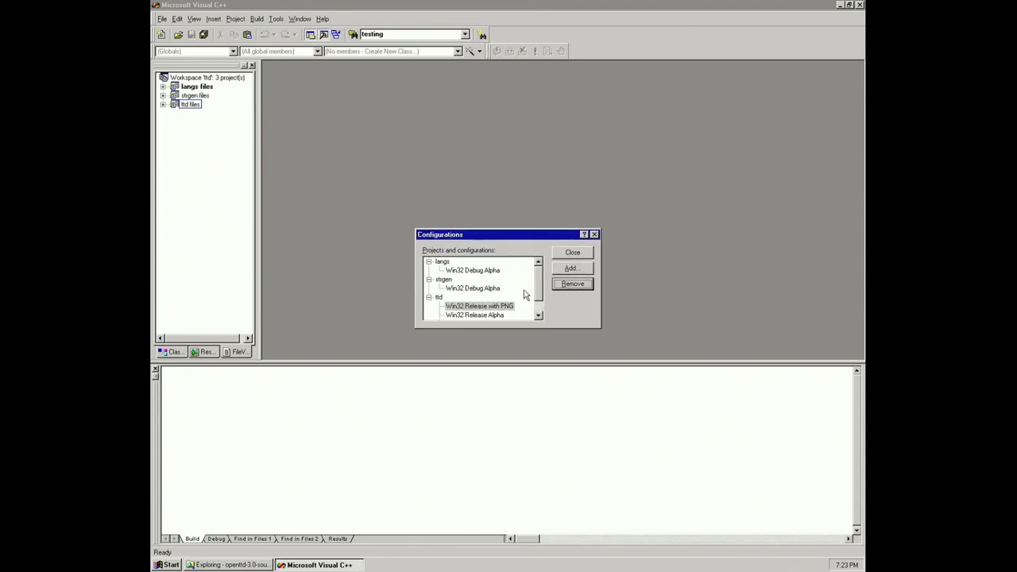
pyautogui.click(572, 268)
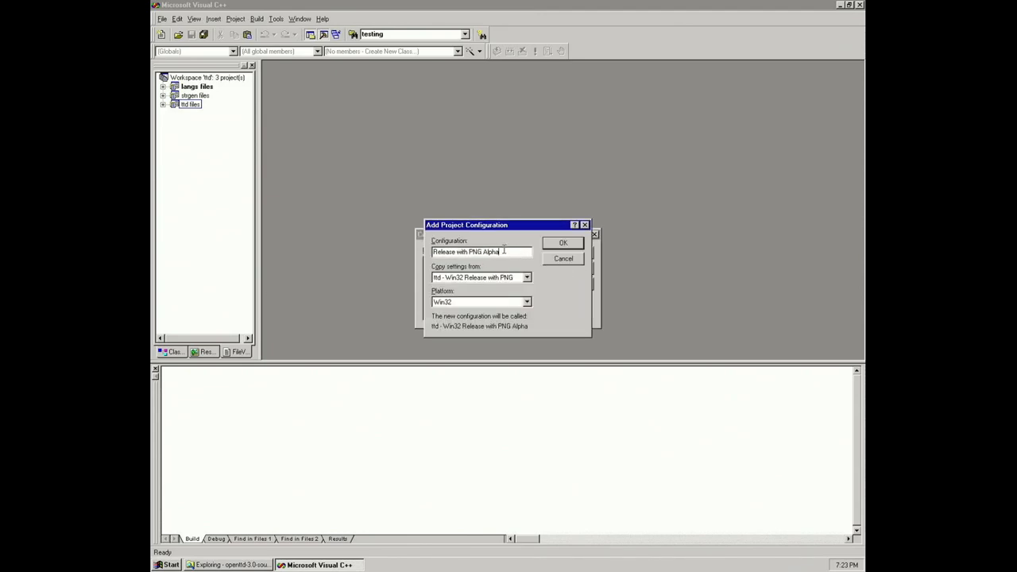
pyautogui.click(563, 243)
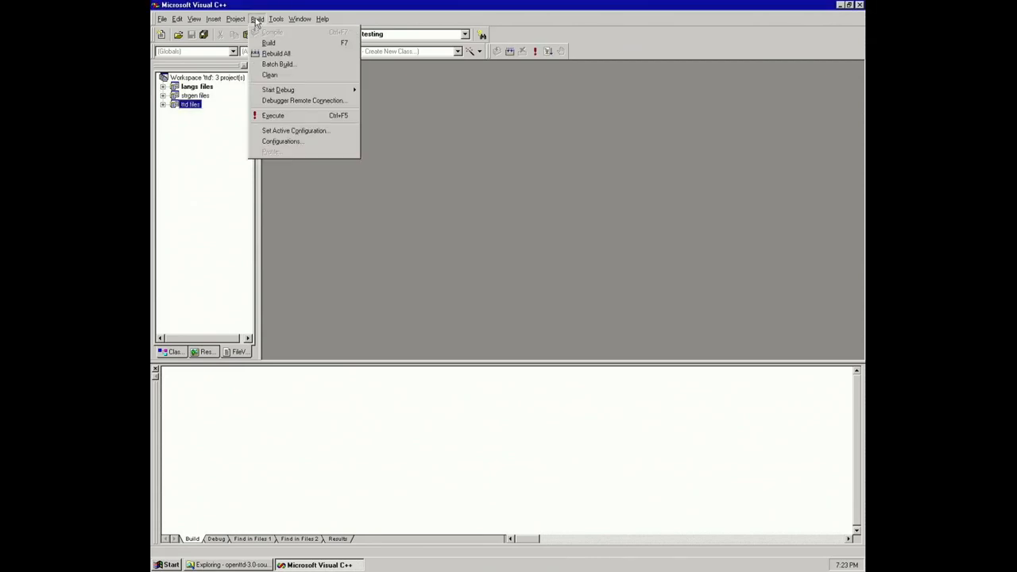
# Make ttd Win32 Release Alpha active and keep the ALPHA (blended) processor target.
pyautogui.click(295, 130)
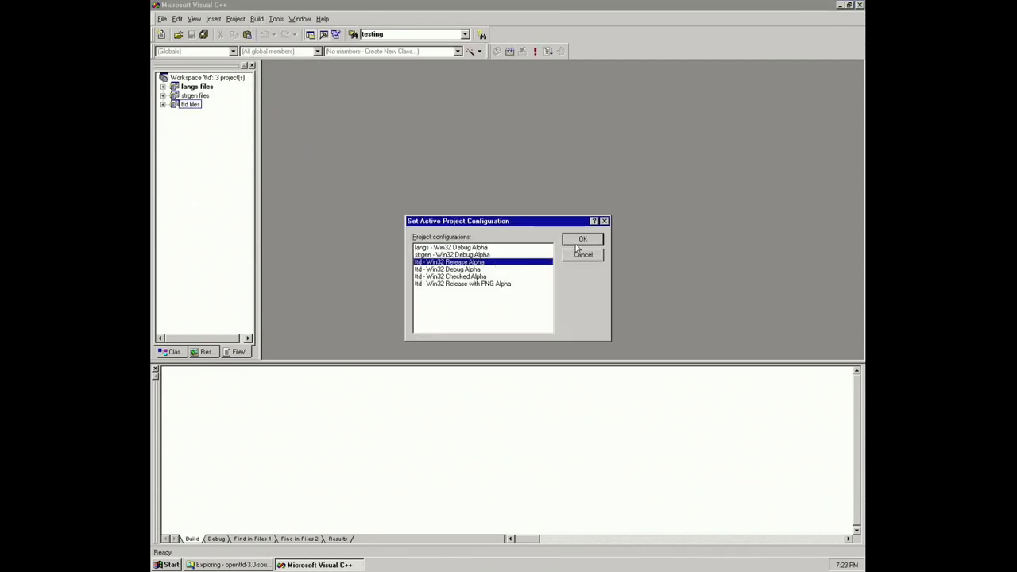
pyautogui.click(583, 239)
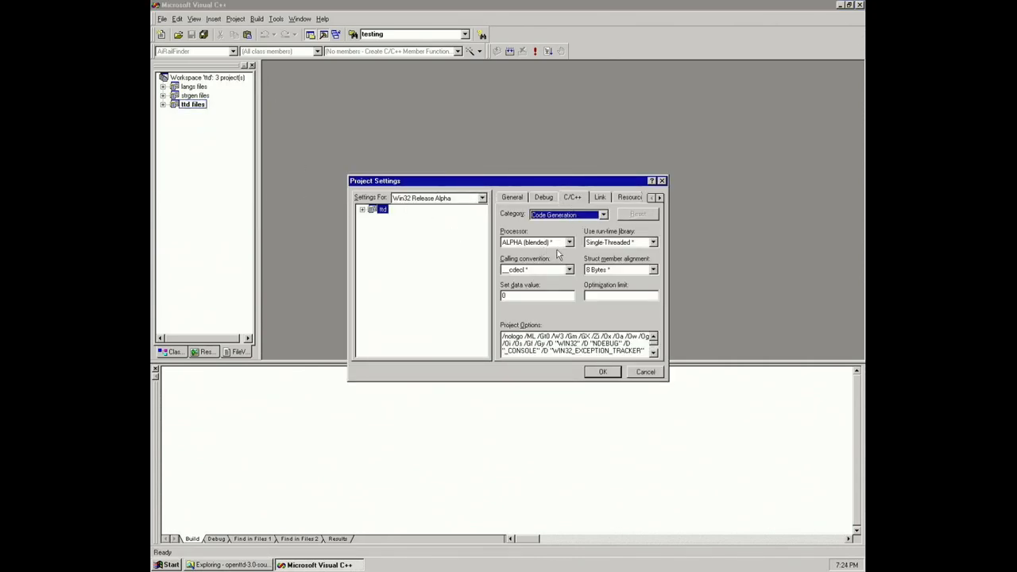
pyautogui.click(569, 242)
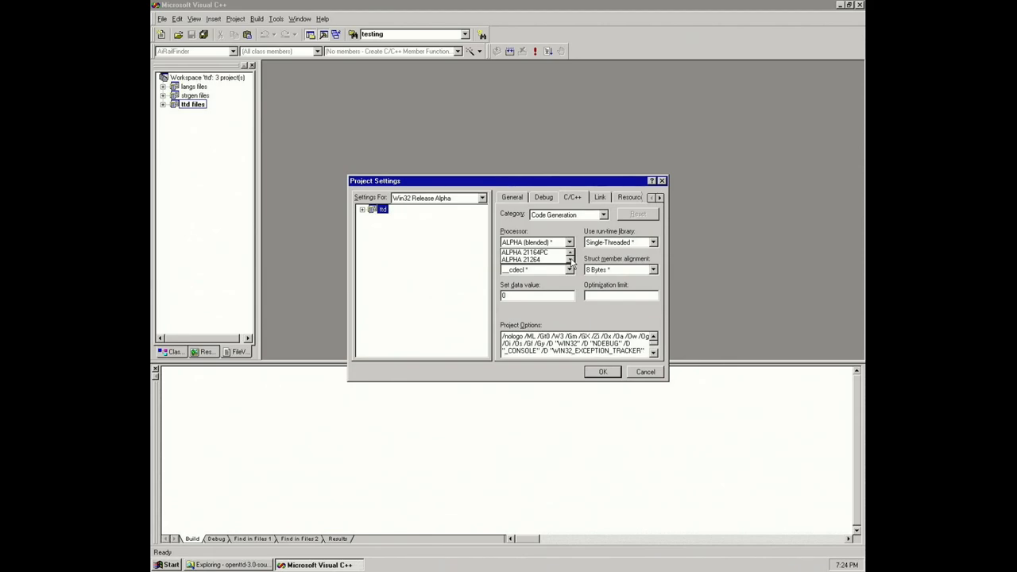
pyautogui.click(534, 252)
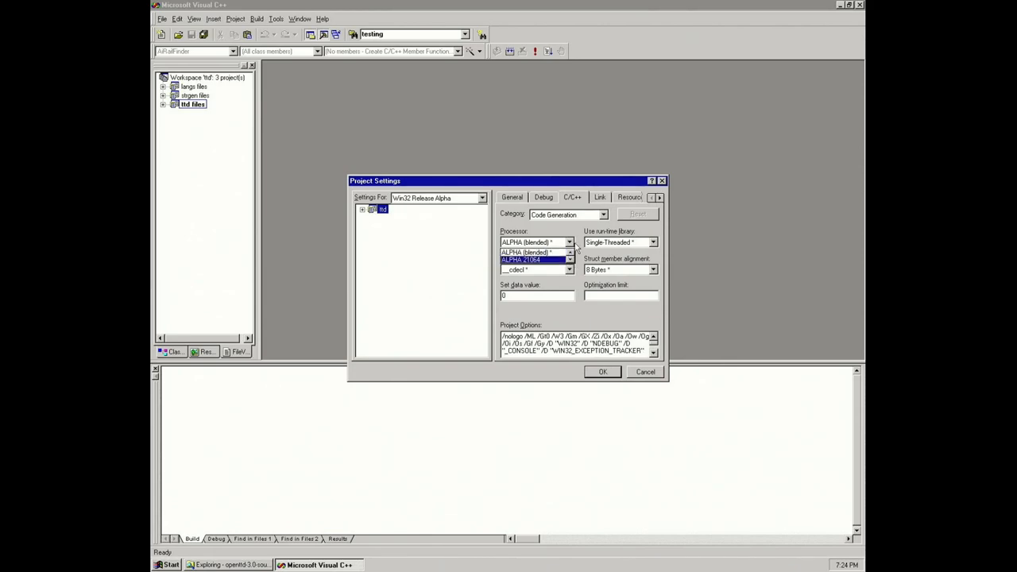
pyautogui.click(532, 252)
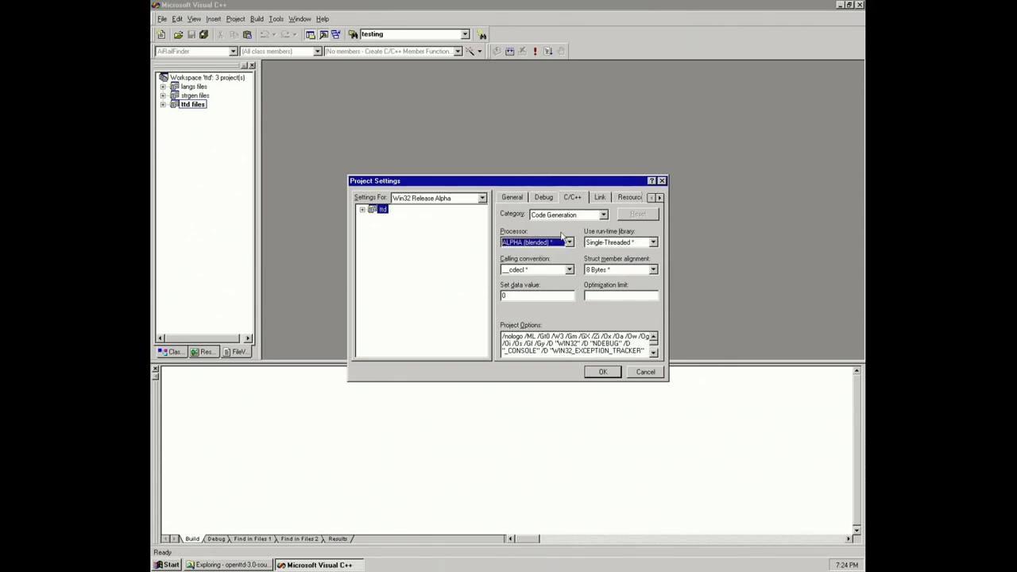
# Delete WIN32_ENABLE_DIRECTMUSIC_SUPPORT from the General preprocessor definitions.
pyautogui.click(568, 215)
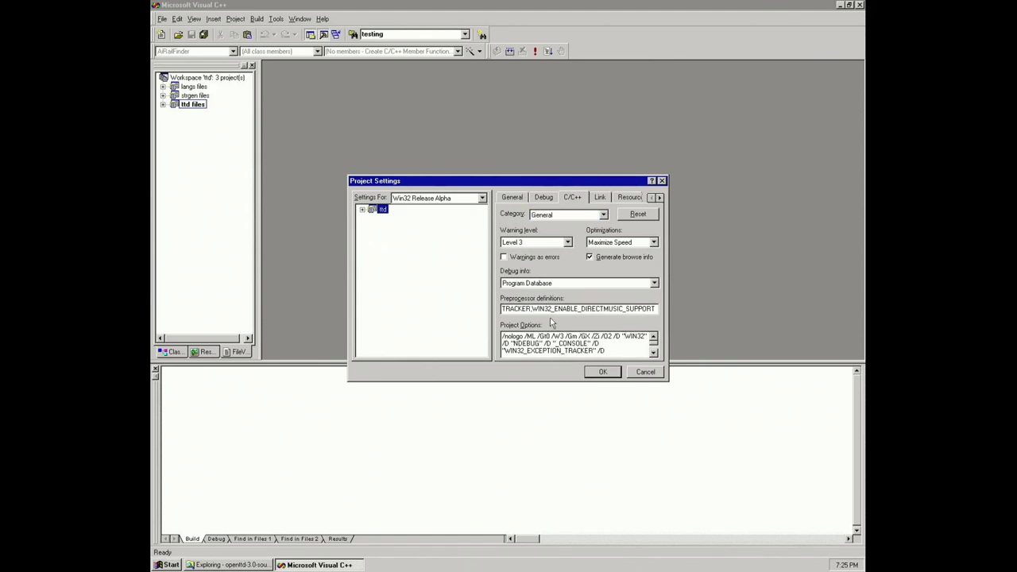
pyautogui.moveTo(534, 308); pyautogui.dragTo(610, 308)
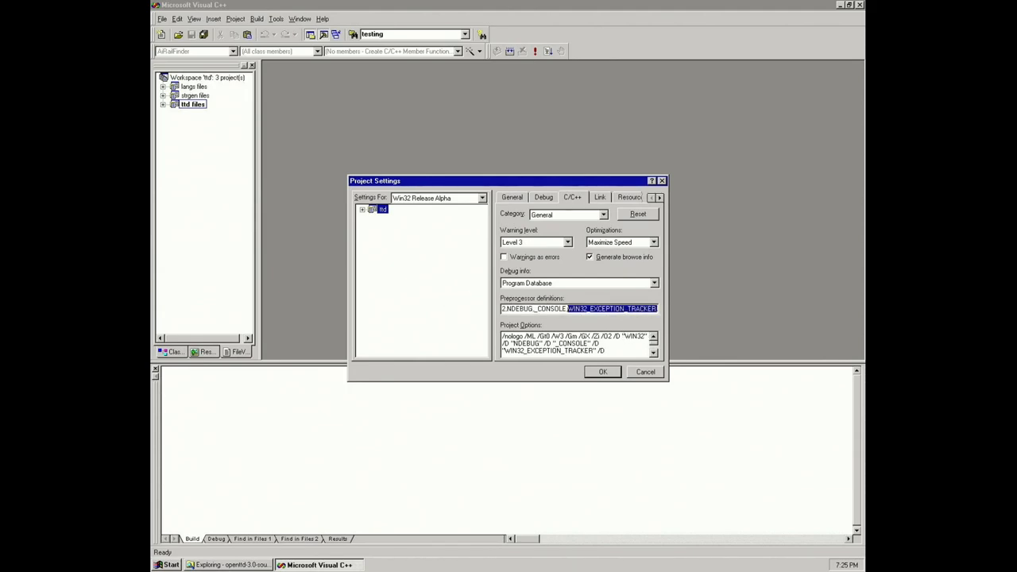
pyautogui.press('Delete')
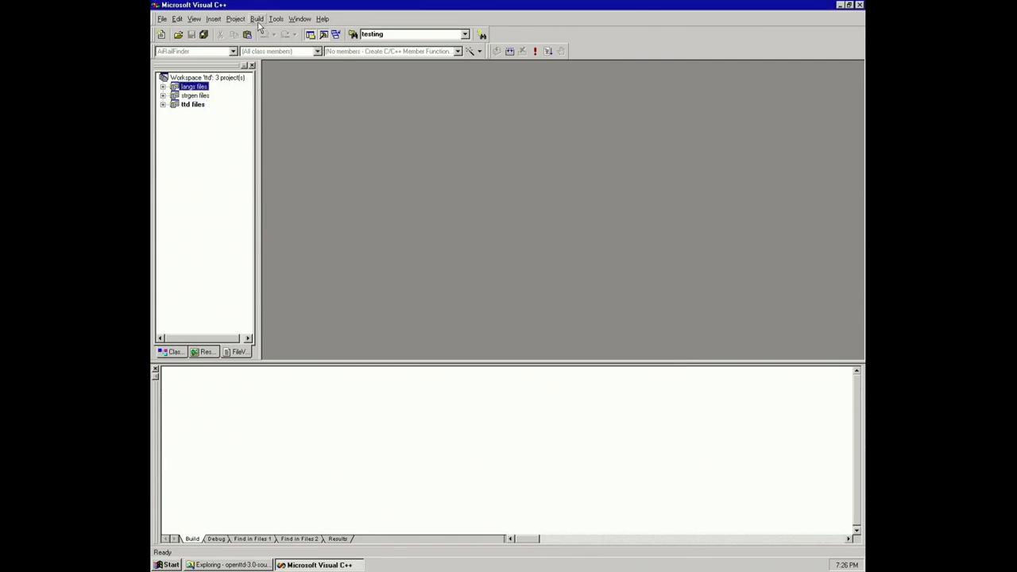
# Build ttd.exe, then build the strgen project on its own.
pyautogui.click(256, 18)
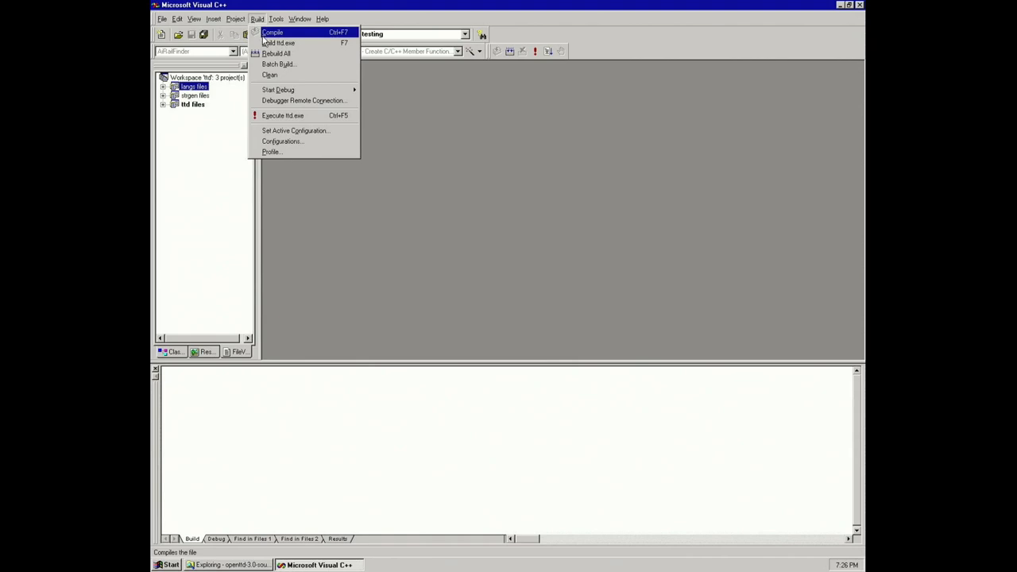
pyautogui.click(277, 53)
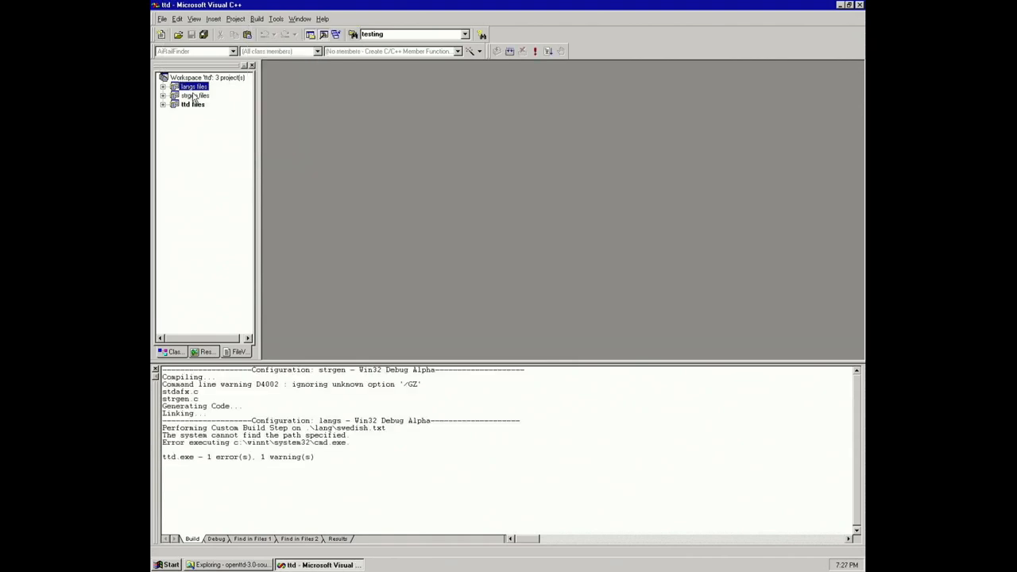
pyautogui.rightClick(190, 95)
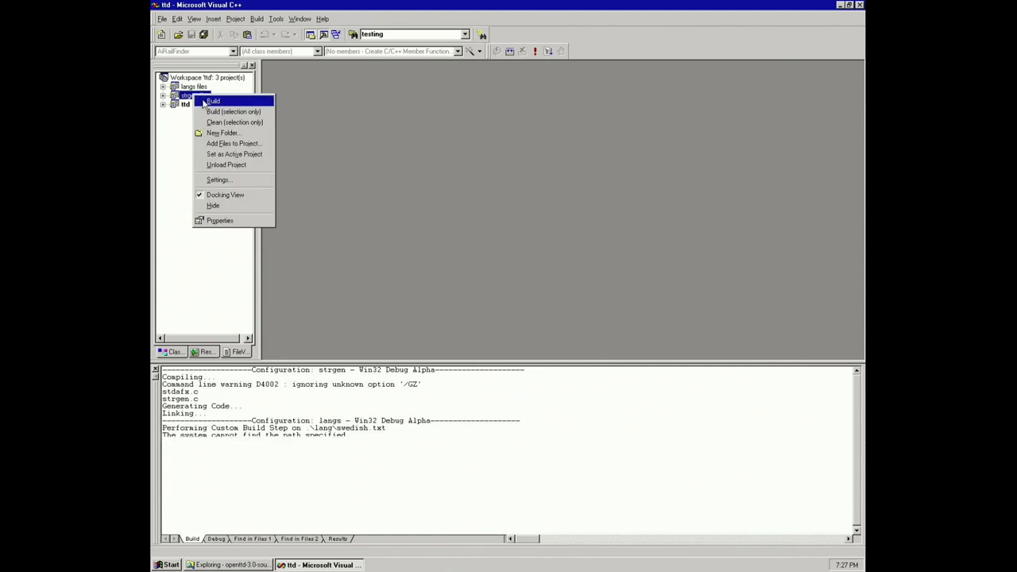
pyautogui.click(213, 101)
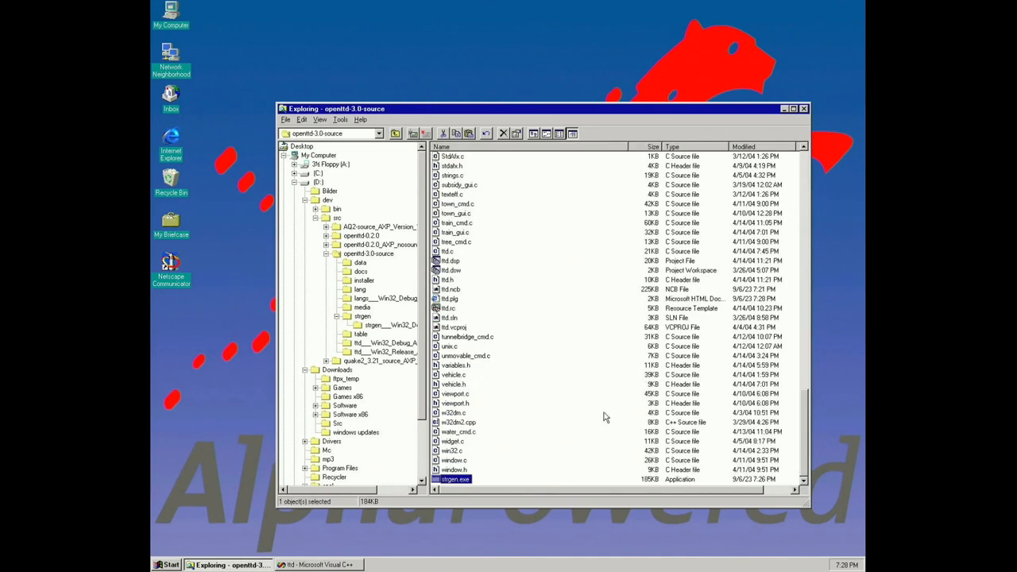
# Run strgen in a cmd prompt from D:\dev\src\openttd-0.3.0-source, then close the prompt.
pyautogui.click(166, 564)
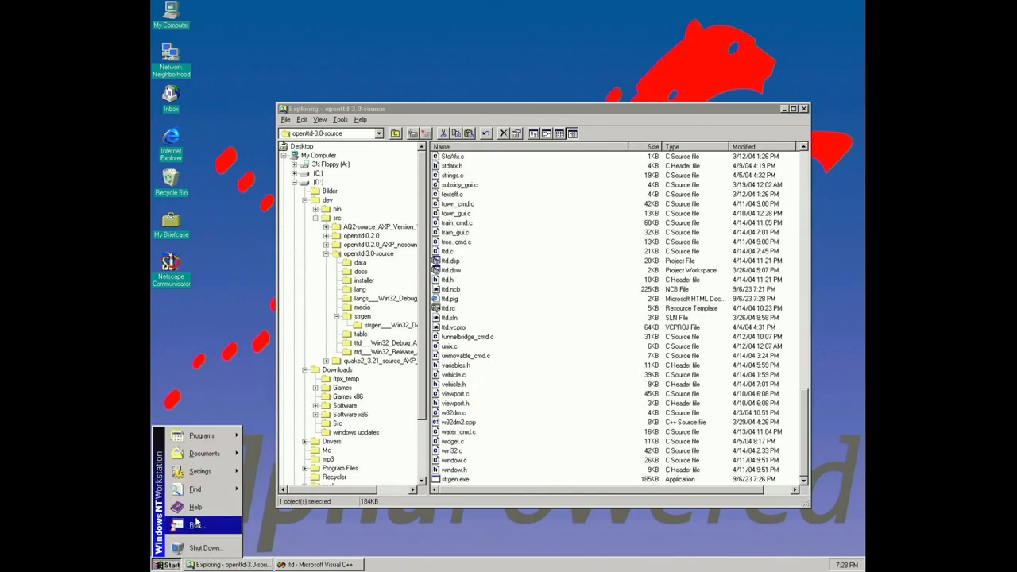
pyautogui.click(196, 523)
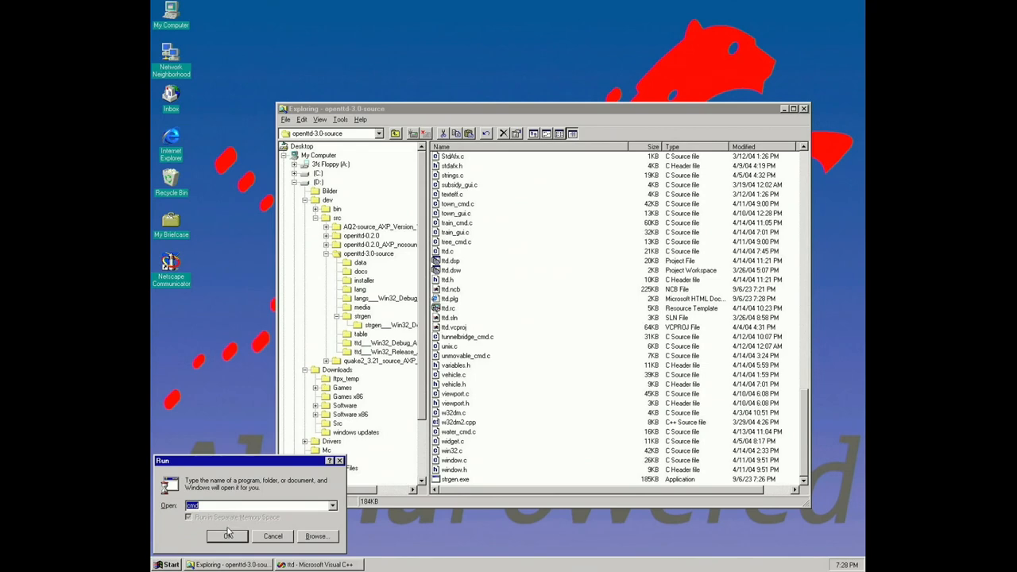
pyautogui.click(227, 536)
pyautogui.write('cd')
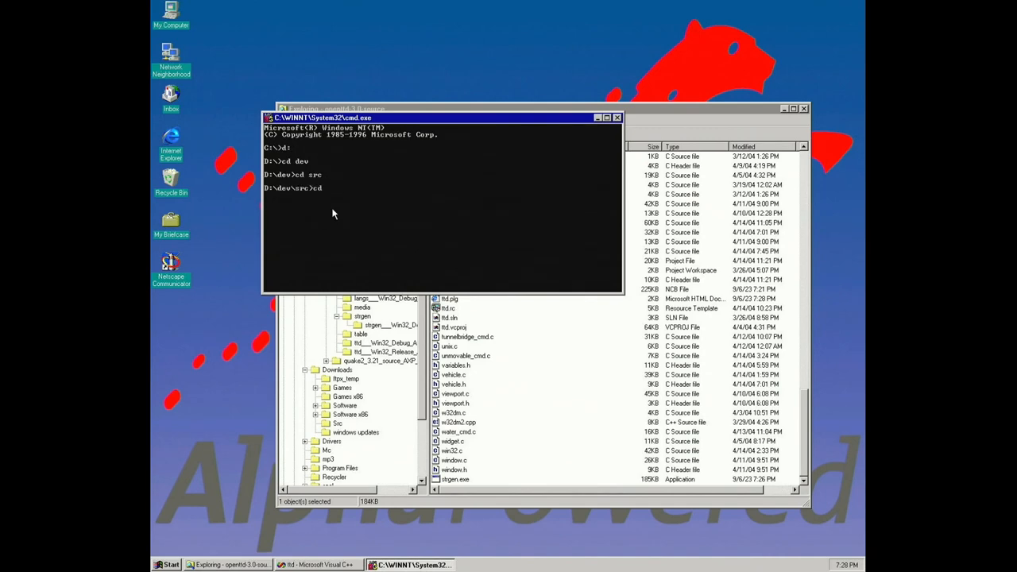
pyautogui.write('openttd-0.3.0-source')
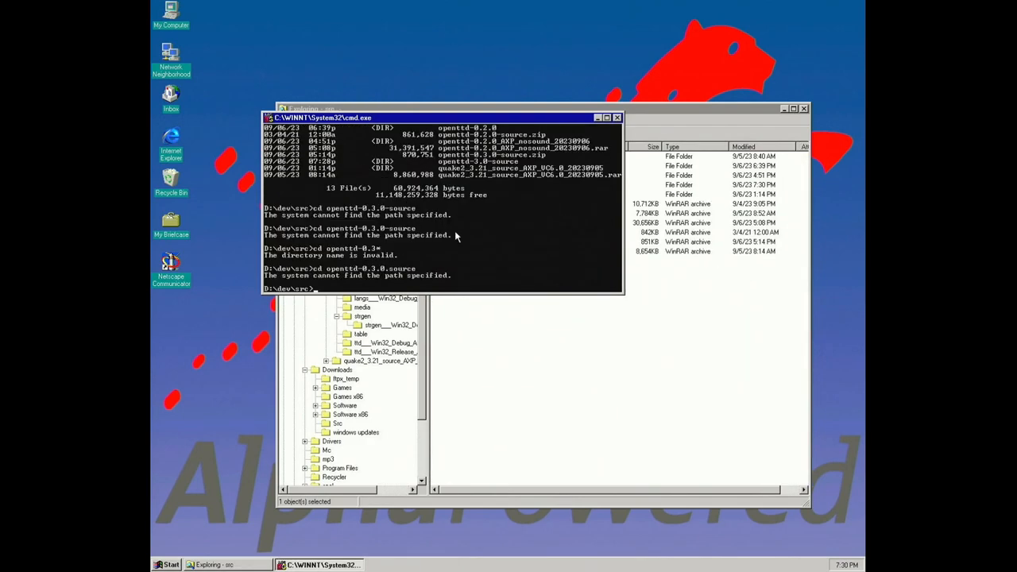
pyautogui.write('cd openttd-0.3.')
pyautogui.write('strgen')
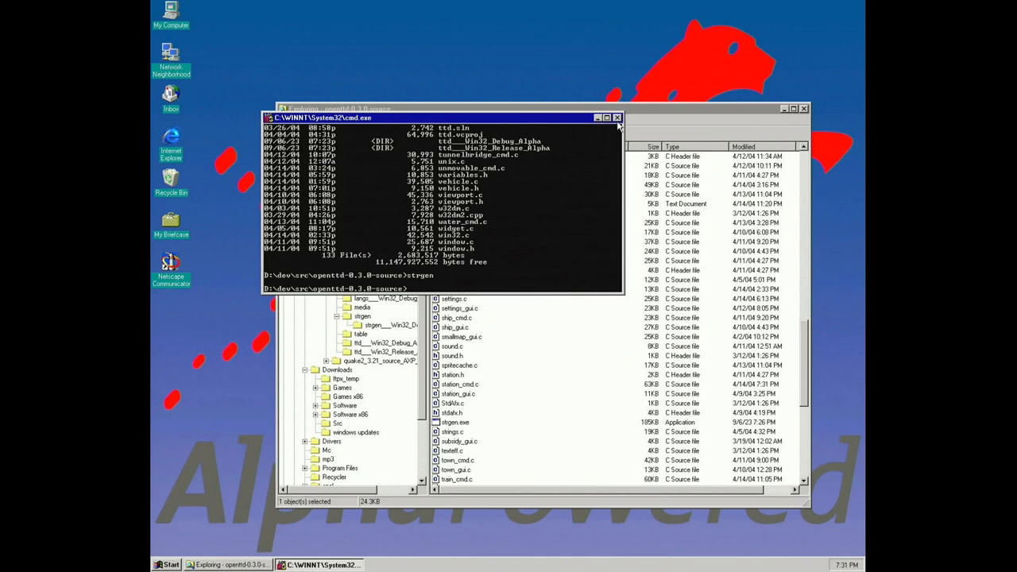
pyautogui.click(618, 118)
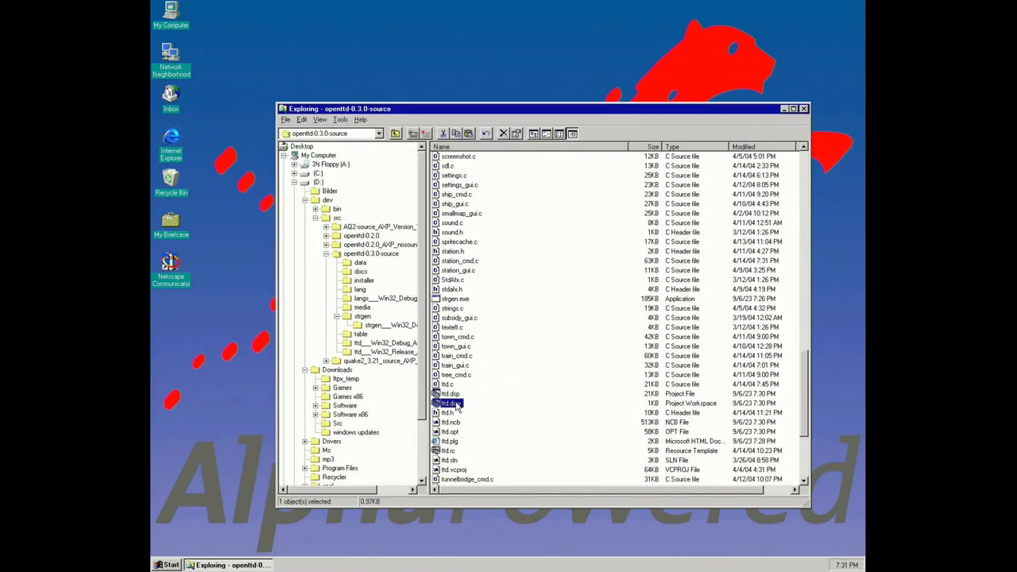
# Reopen ttd.dsw, select the ttd project and build ttd.exe.
pyautogui.doubleClick(447, 394)
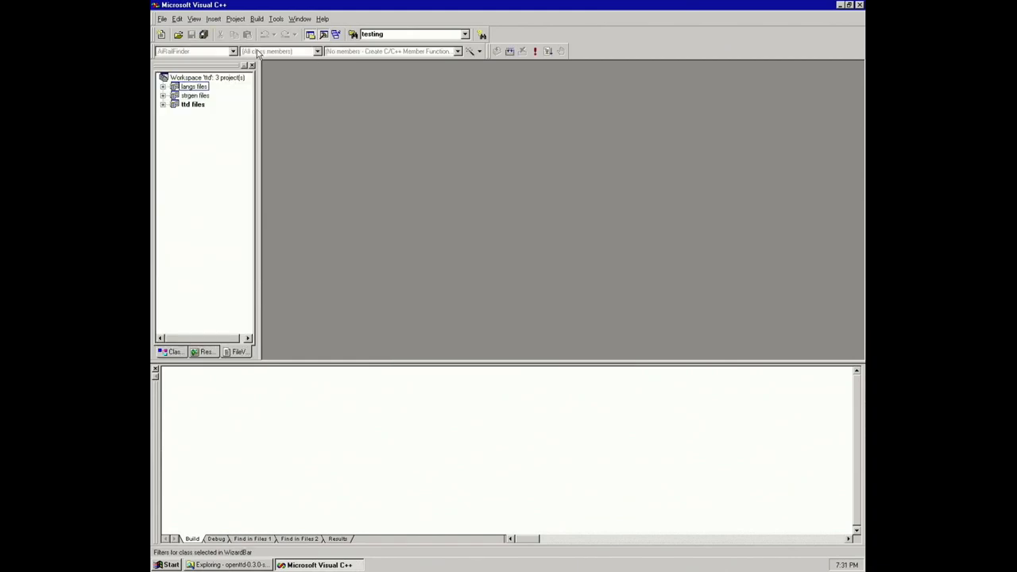
pyautogui.click(257, 18)
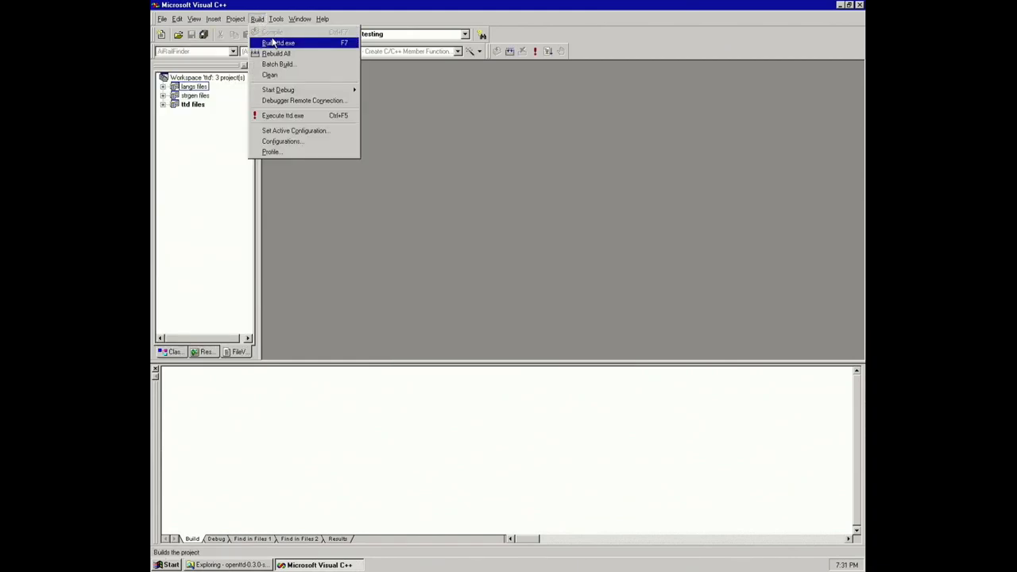
pyautogui.click(192, 105)
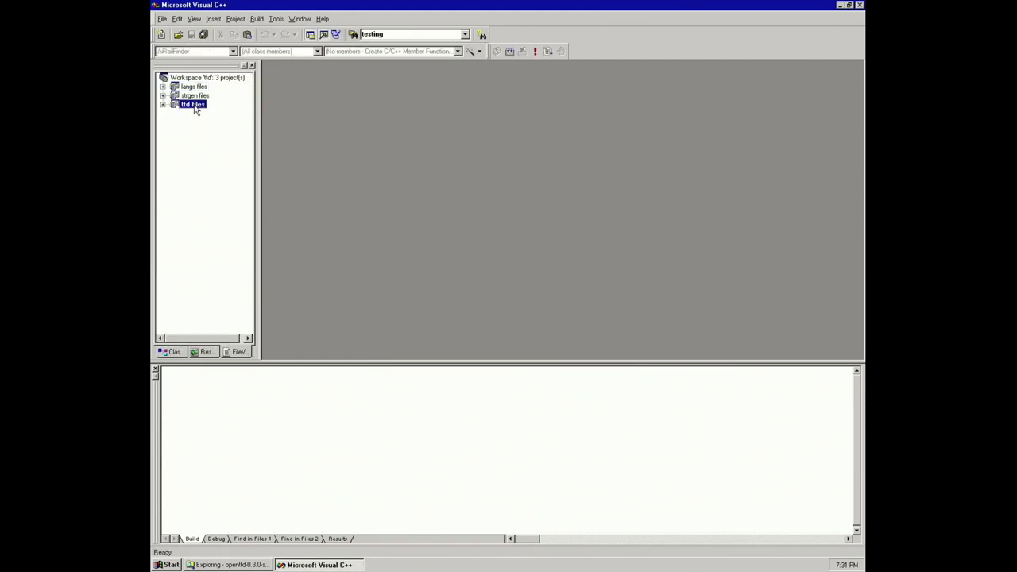
pyautogui.click(256, 18)
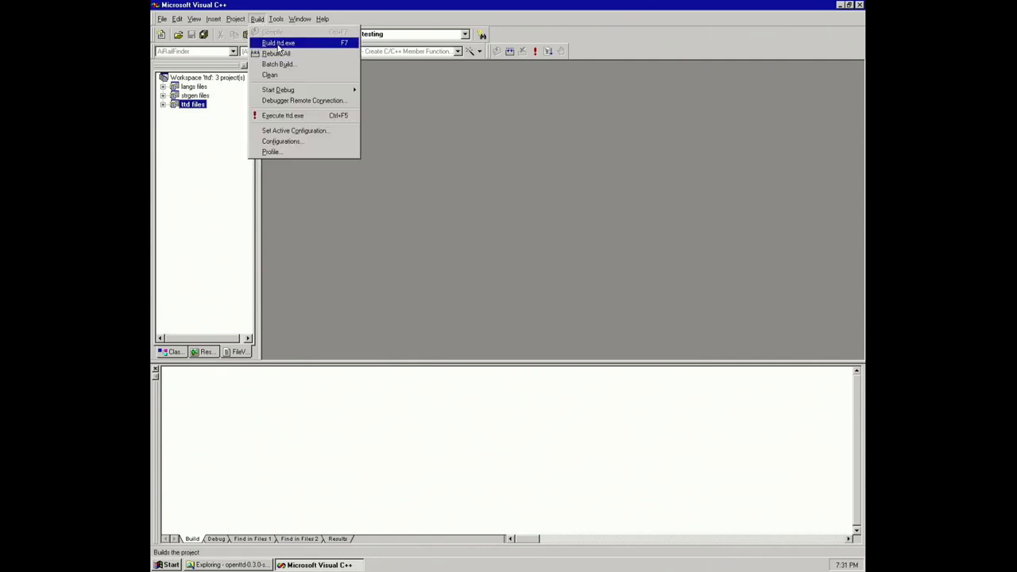
pyautogui.click(278, 43)
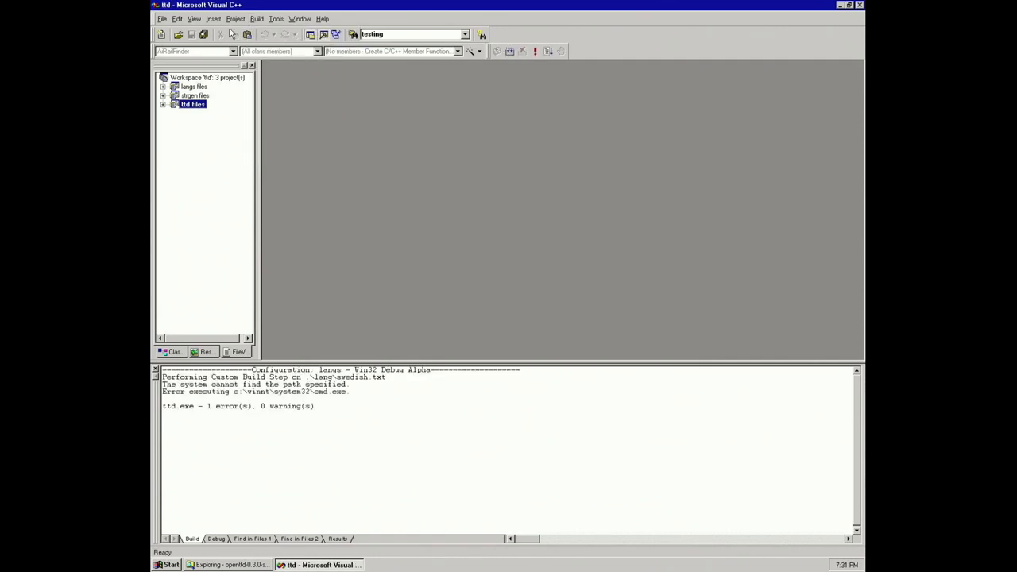
# Adjust ttd's project dependencies and rebuild.
pyautogui.click(235, 18)
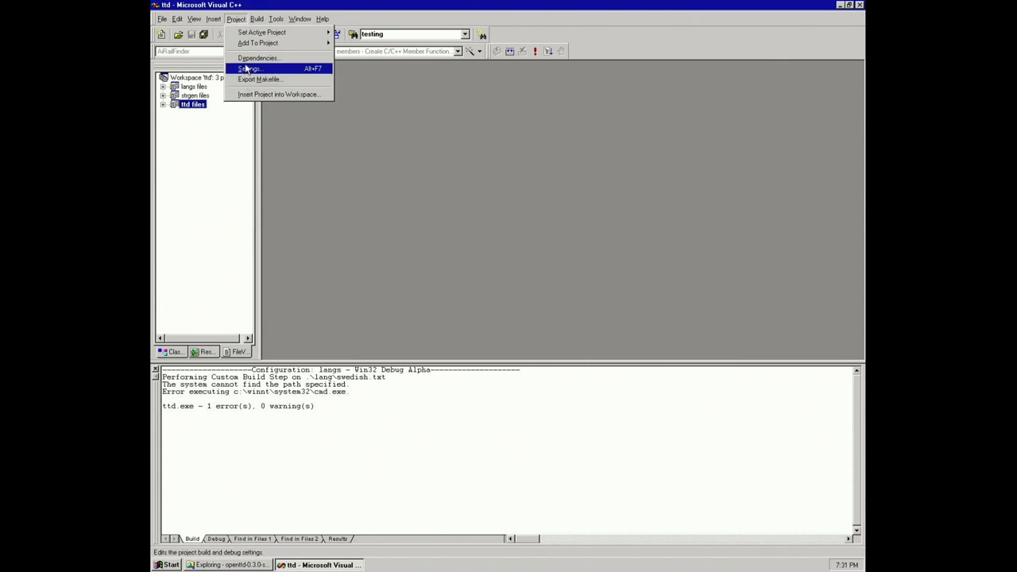
pyautogui.click(257, 57)
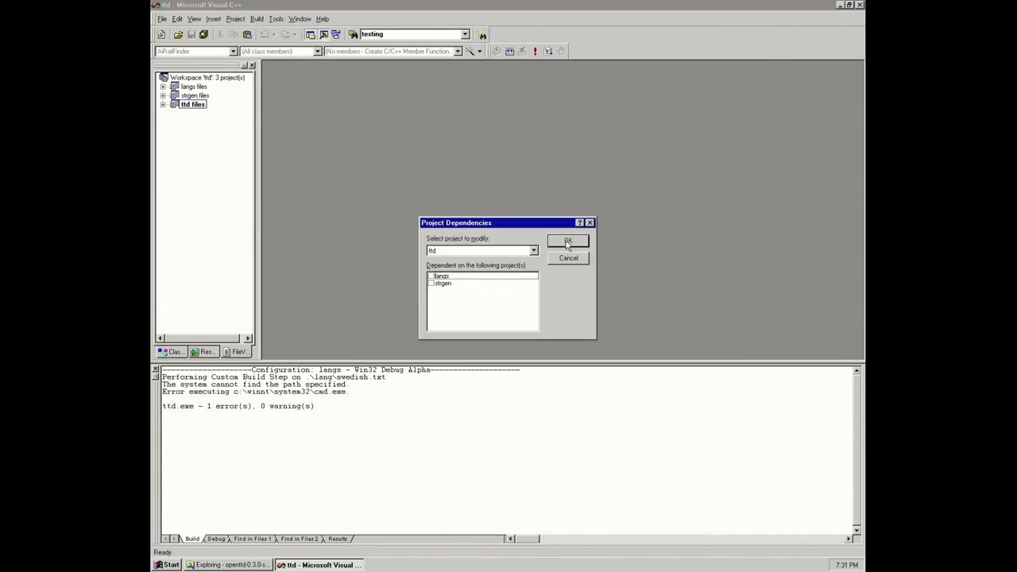
pyautogui.click(256, 18)
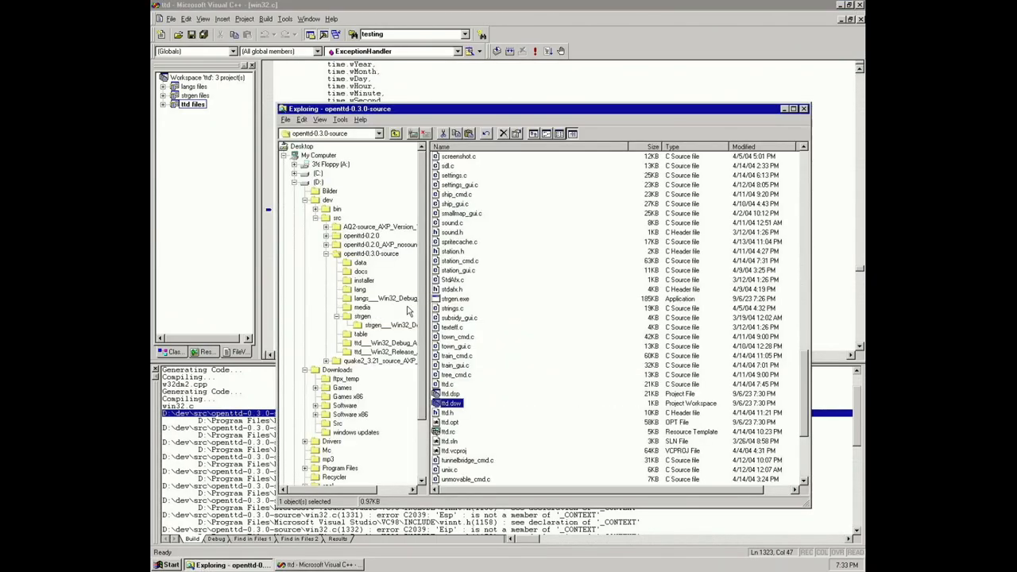
# Tile the win32.c windows side by side and find the next 'testing' comment.
pyautogui.click(380, 244)
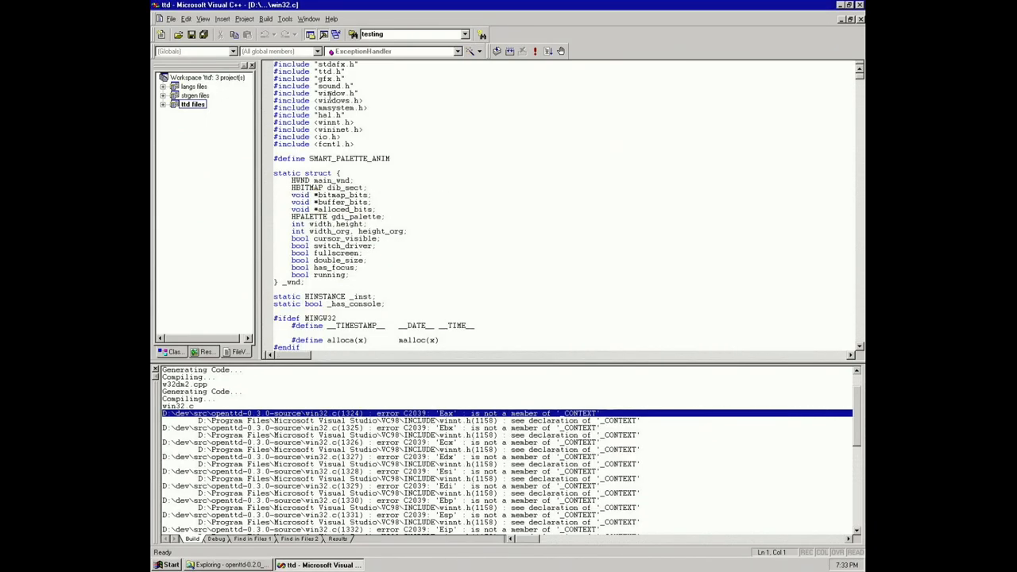
pyautogui.click(308, 18)
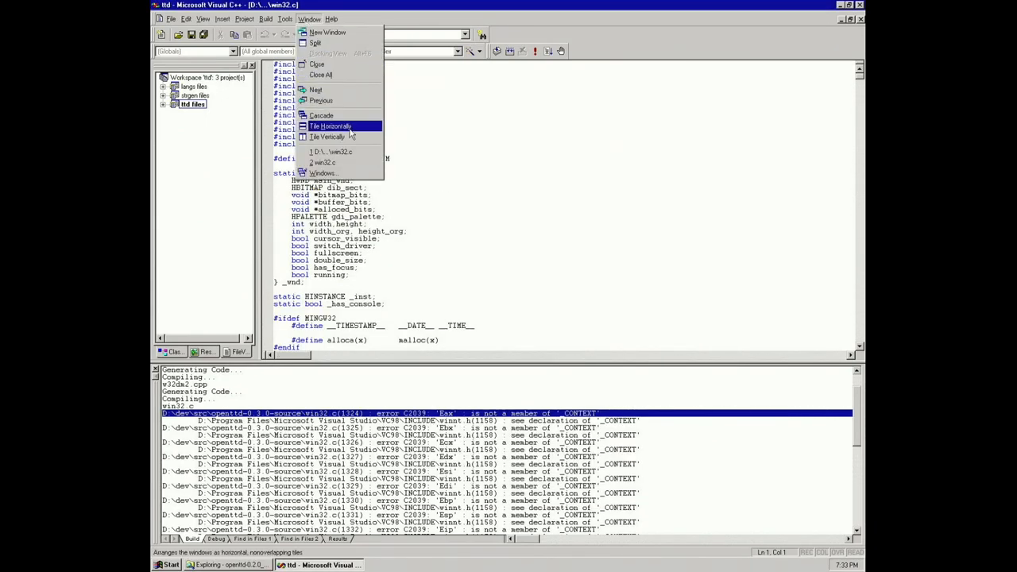
pyautogui.moveTo(328, 137)
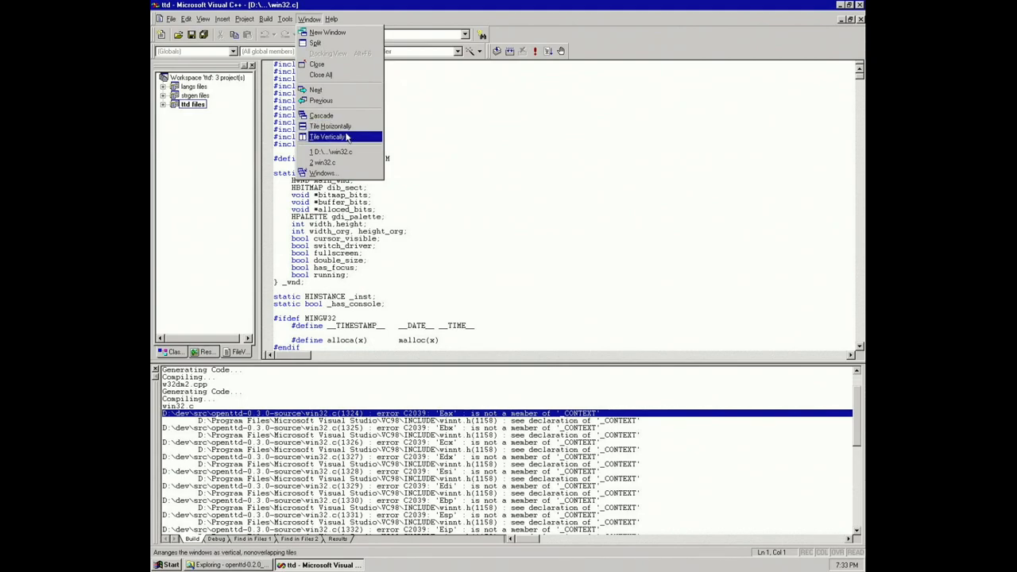
pyautogui.click(327, 137)
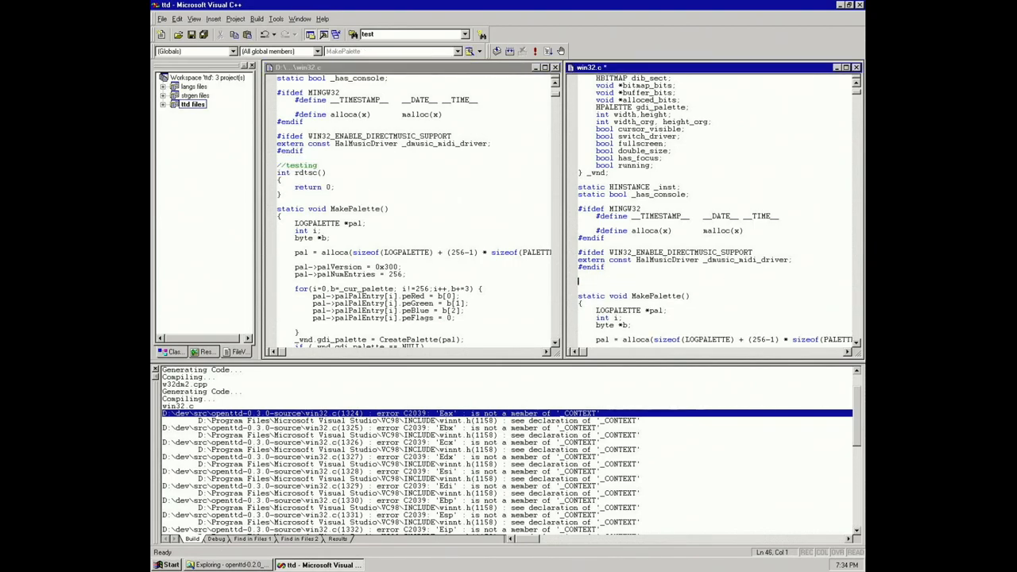
pyautogui.press('Ctrl+f')
pyautogui.write('testing')
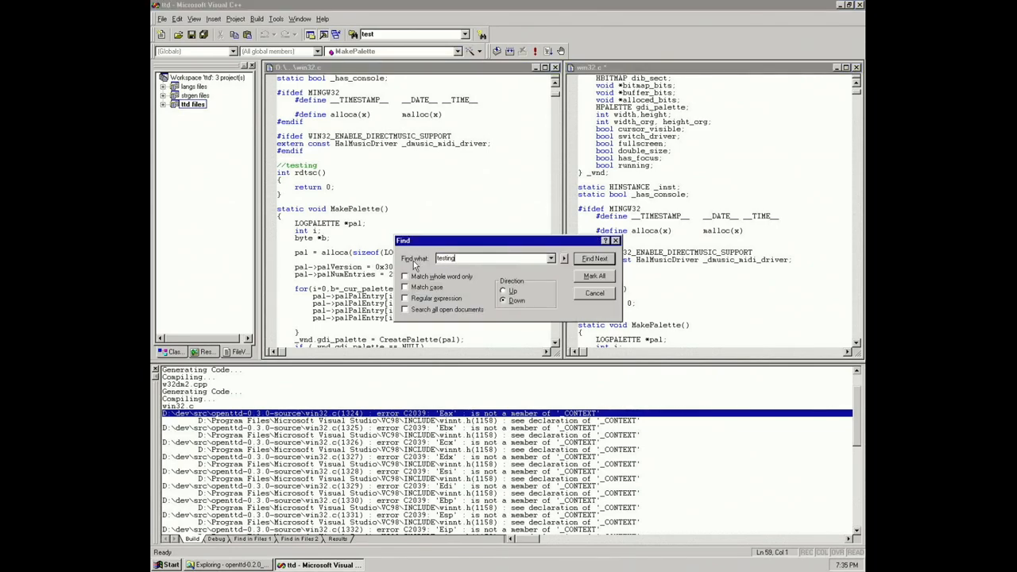
pyautogui.click(594, 258)
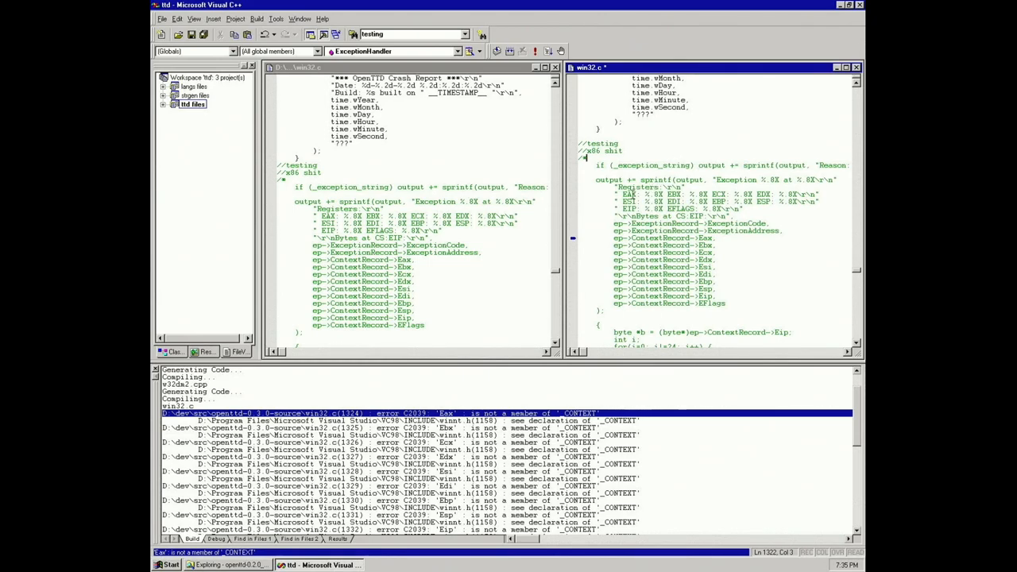
# Add a //V 0.3.0 comment after the closing */ of Win32InitializeExceptions.
pyautogui.moveTo(612, 194); pyautogui.dragTo(823, 208)
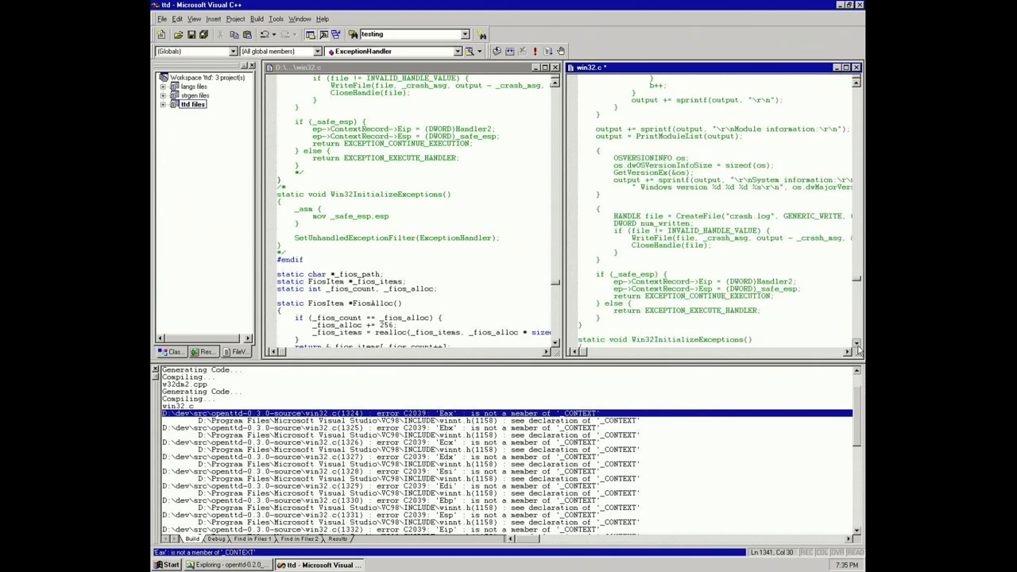
pyautogui.scroll(-3)
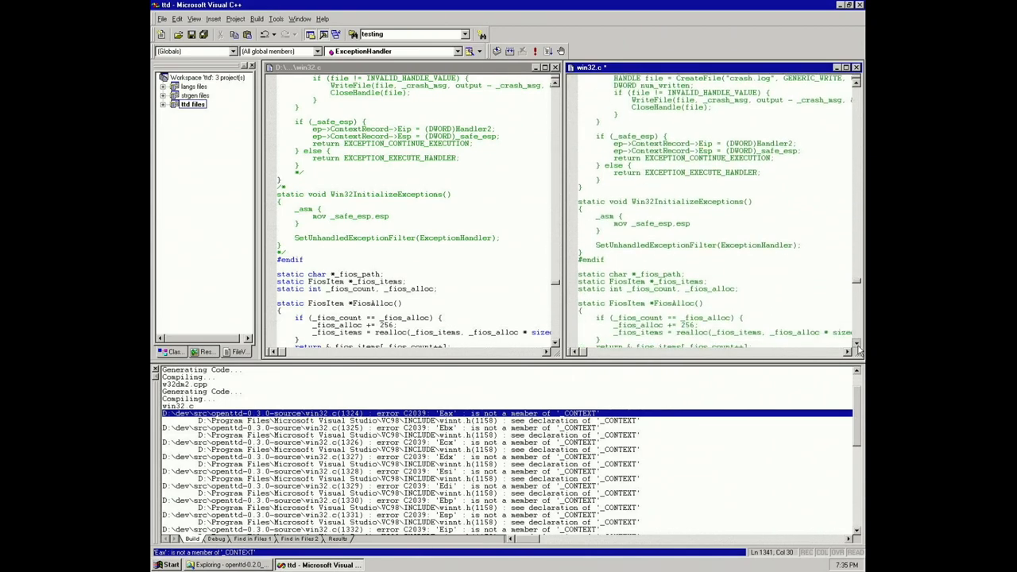
pyautogui.scroll(-3)
pyautogui.write('*/')
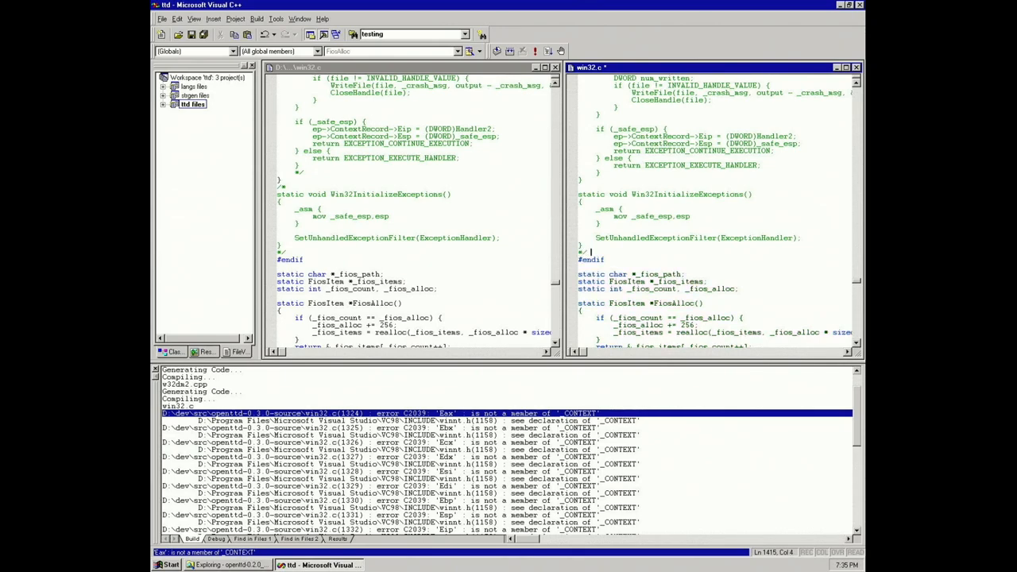
pyautogui.write('V3')
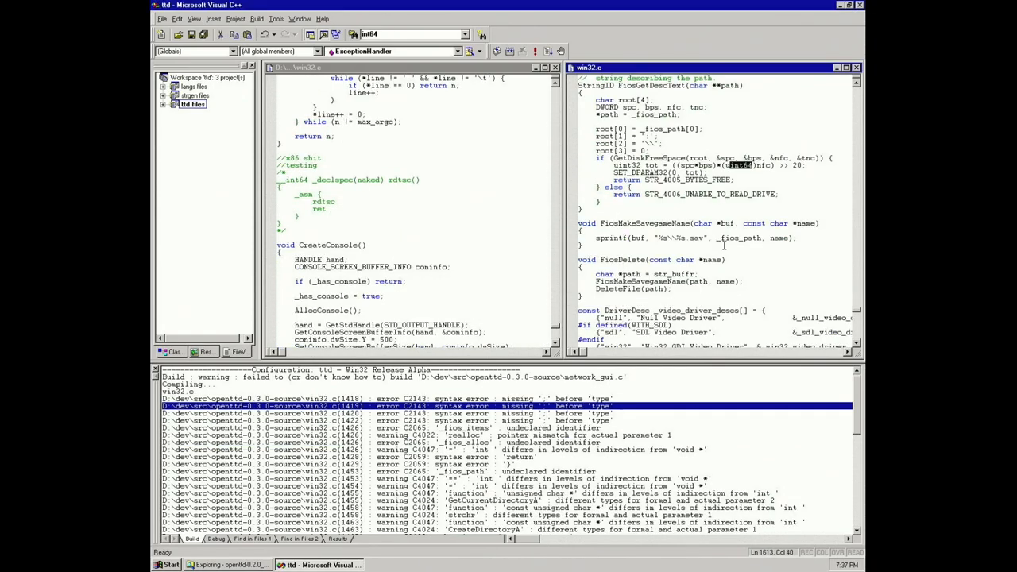
# Search win32.c for 'int64' to reach the rdtsc definitions.
pyautogui.press('Ctrl+f')
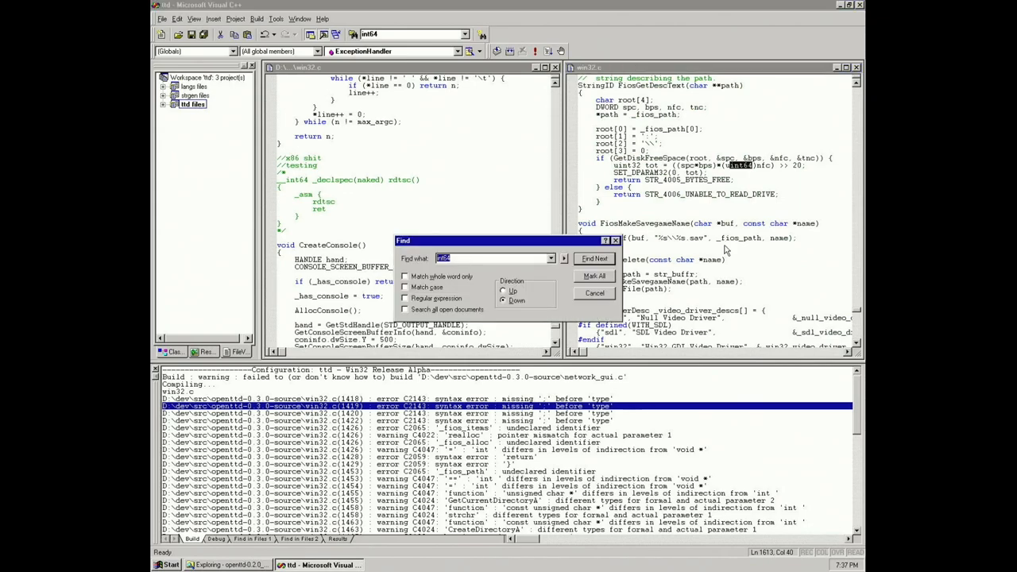
pyautogui.click(595, 292)
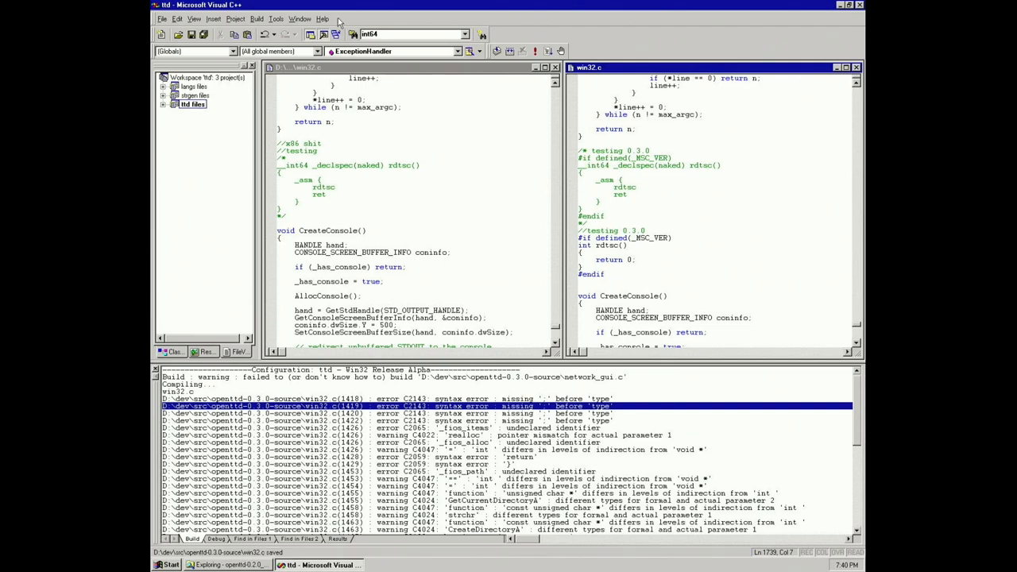
# Run Build ttd.exe and see only a missing network_gui.c error.
pyautogui.click(257, 18)
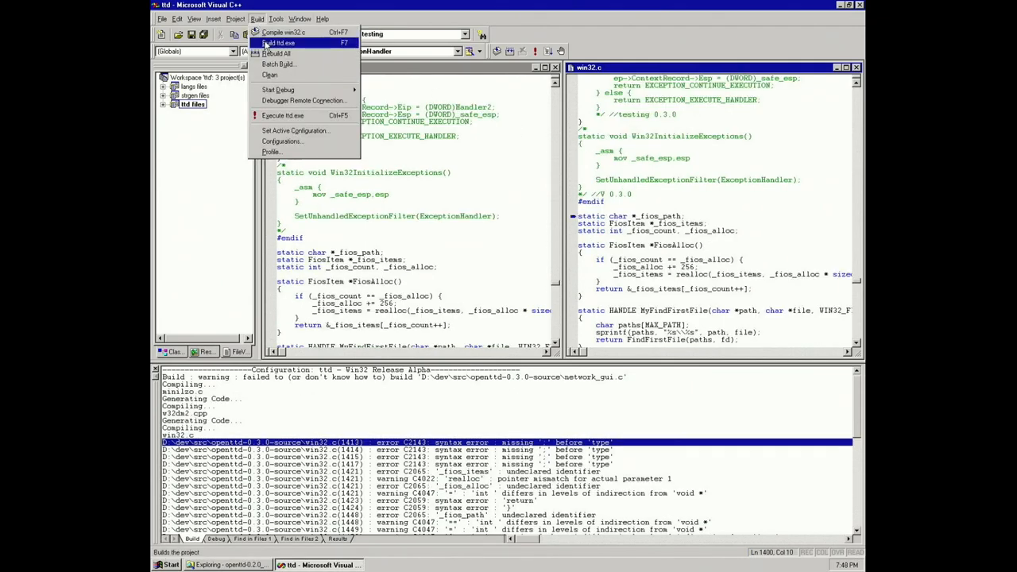
pyautogui.click(284, 32)
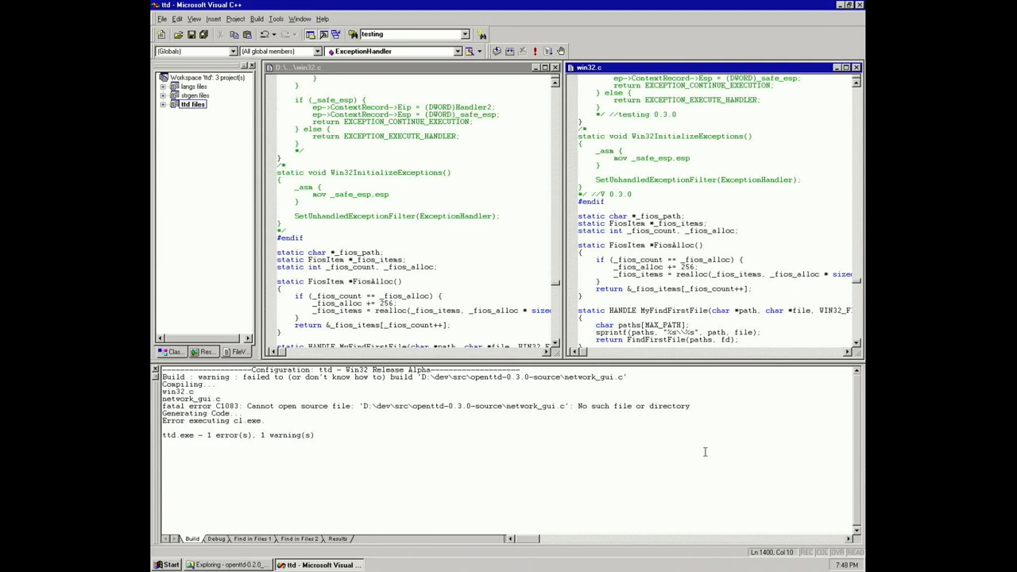
pyautogui.moveTo(620, 418)
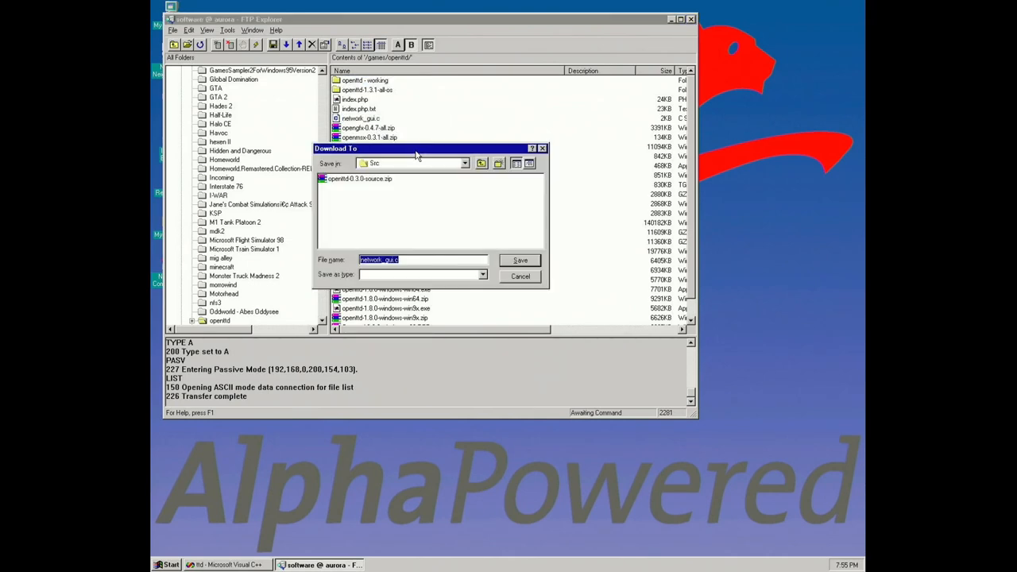
# Save the downloaded network_gui.c into the local src folder.
pyautogui.click(465, 163)
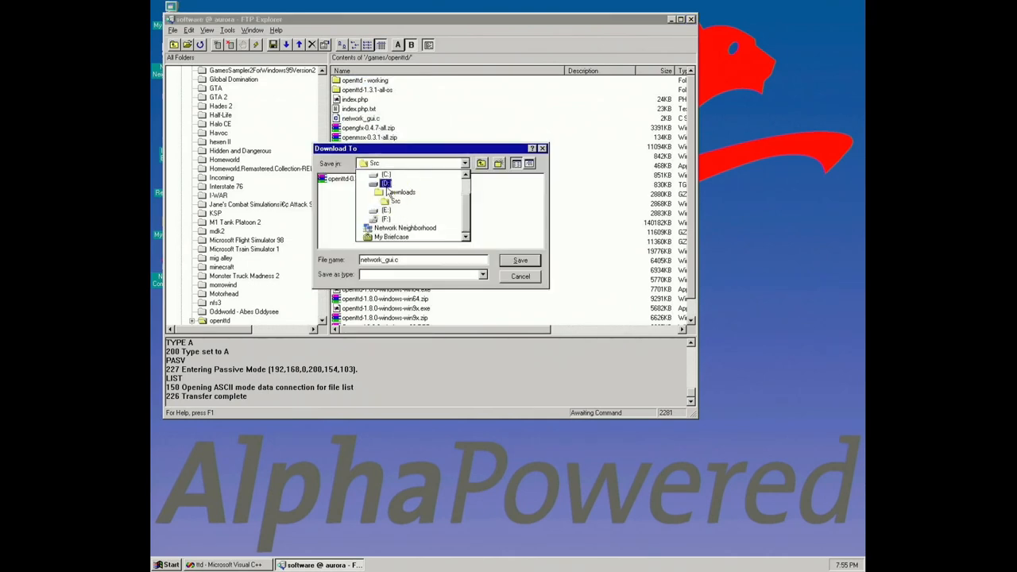
pyautogui.doubleClick(395, 201)
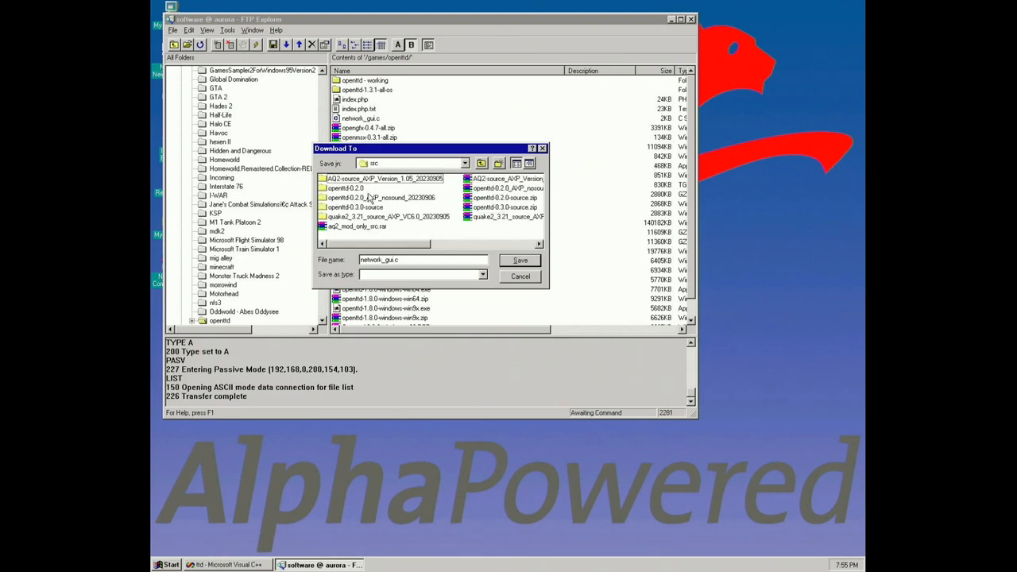
pyautogui.click(519, 260)
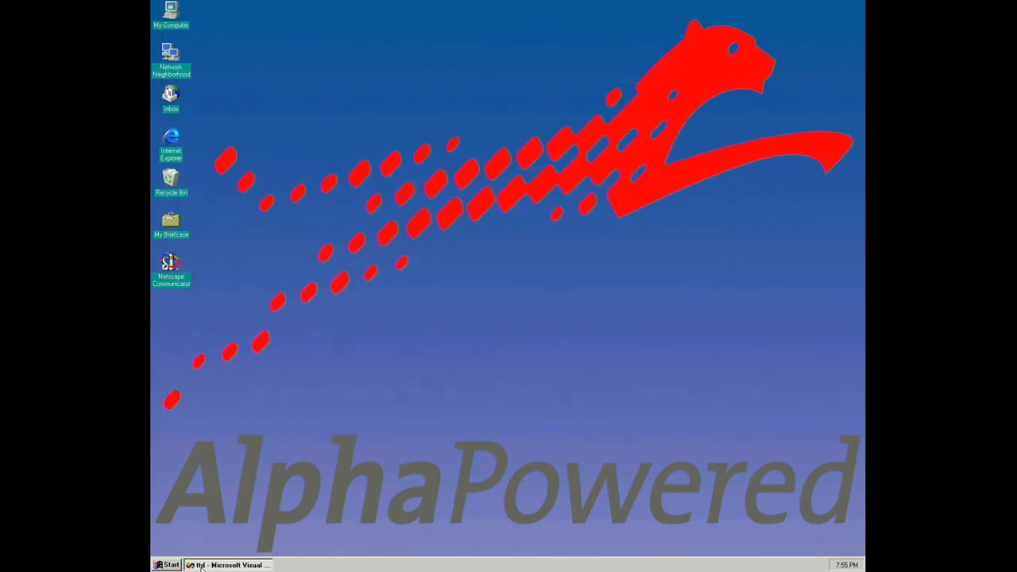
# Return to the Visual C++ workspace and rebuild ttd.exe with network_gui.c present.
pyautogui.click(230, 565)
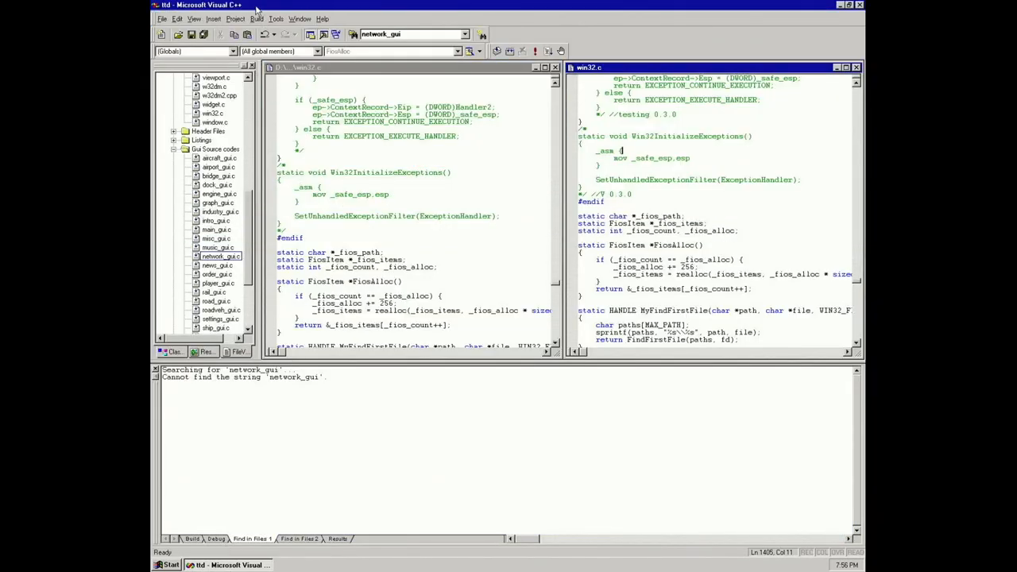
pyautogui.click(257, 18)
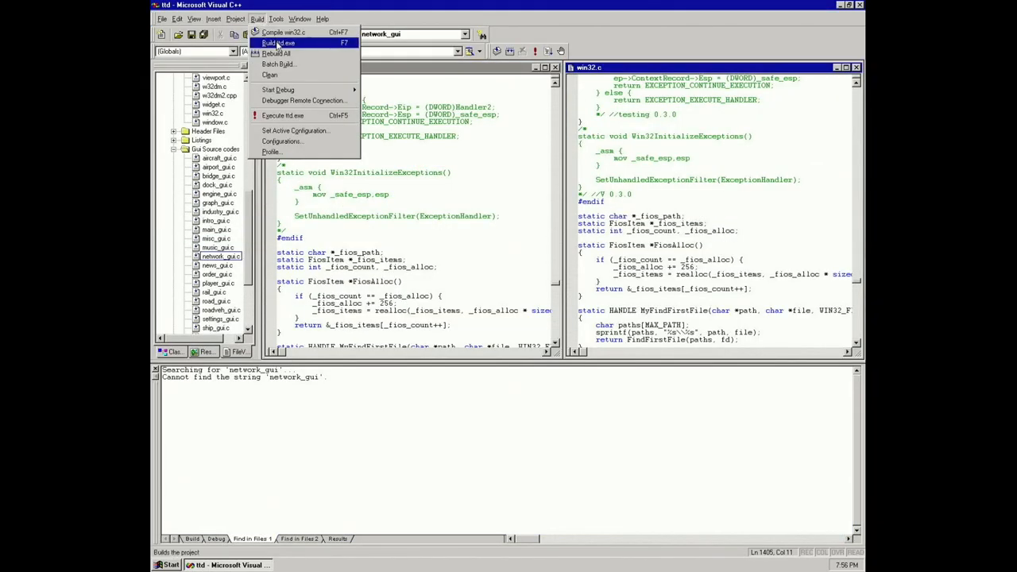
pyautogui.click(278, 43)
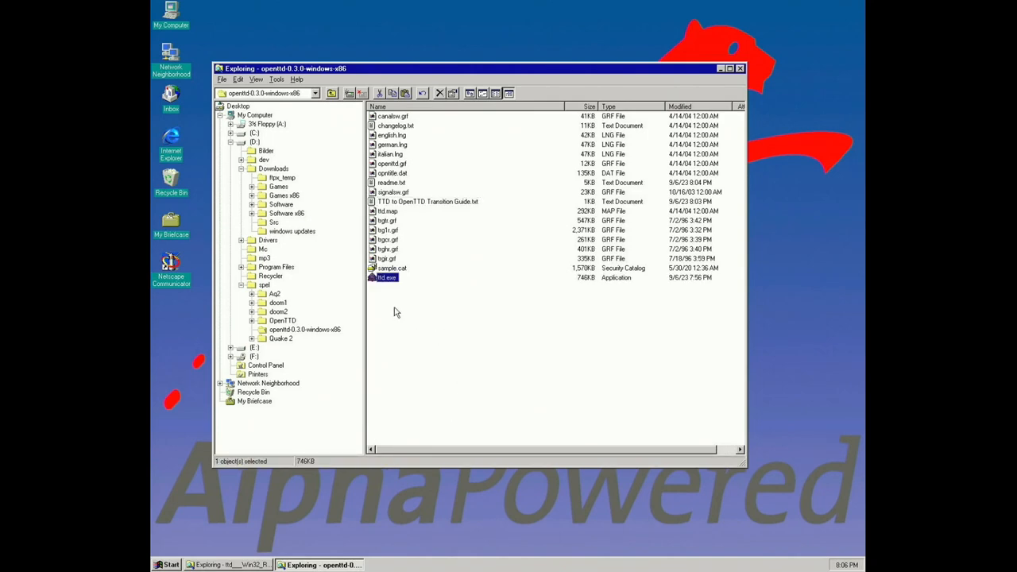
# Launch the newly built ttd.exe from D:\spel\openttd-0.3.0-windows-x86.
pyautogui.doubleClick(386, 277)
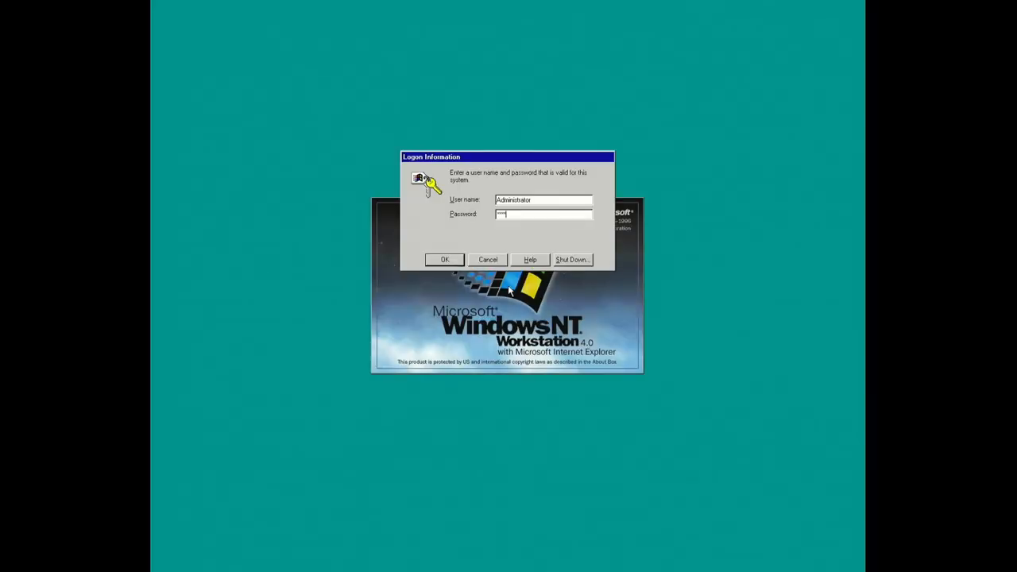
# Confirm the Windows NT logon and open the openttd-0.3.0-windows-x86 folder.
pyautogui.click(444, 259)
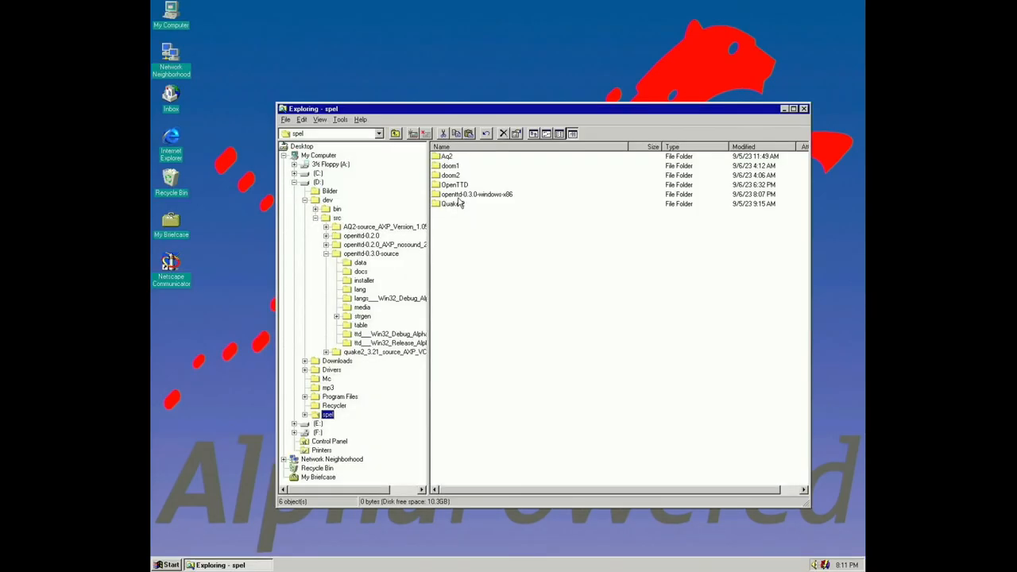
pyautogui.doubleClick(475, 194)
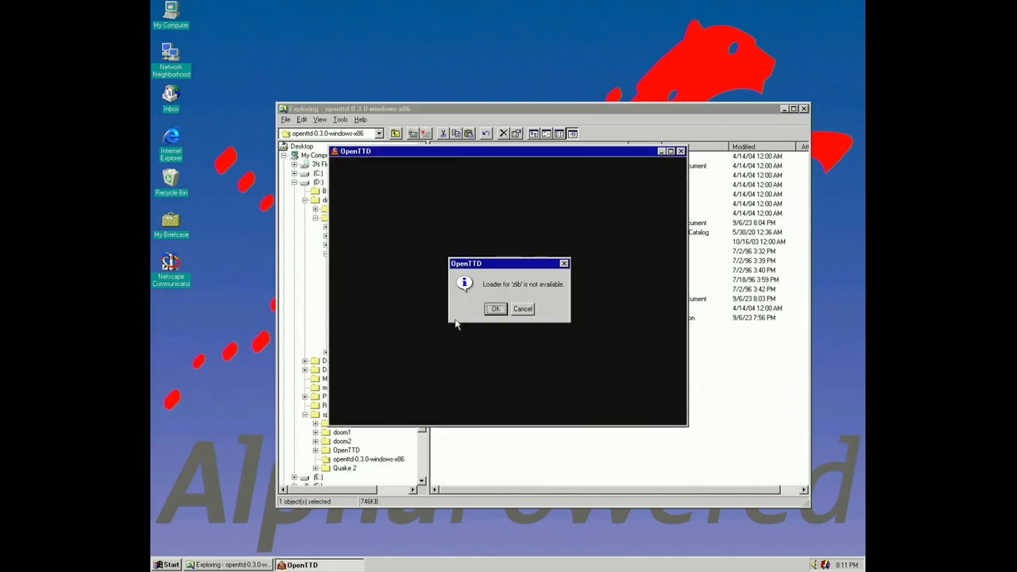
# Dismiss the missing zlib loader warning and generate a random new game map.
pyautogui.click(495, 309)
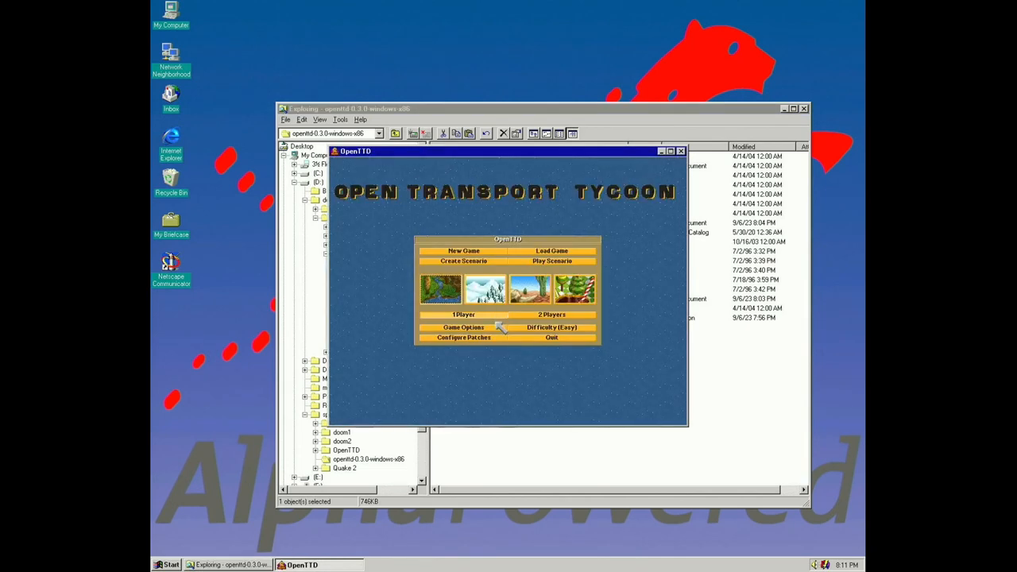
pyautogui.moveTo(523, 333)
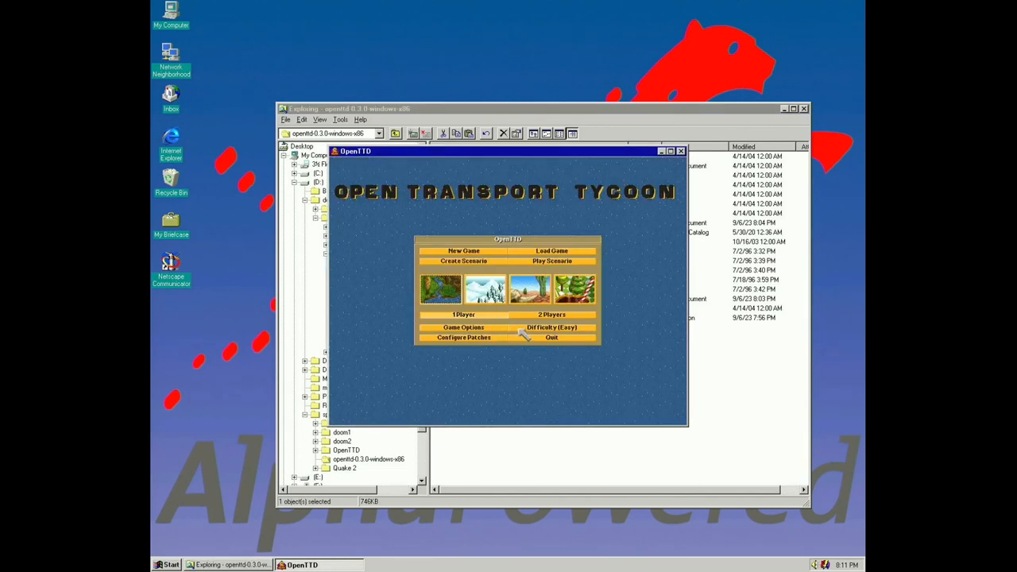
pyautogui.click(464, 251)
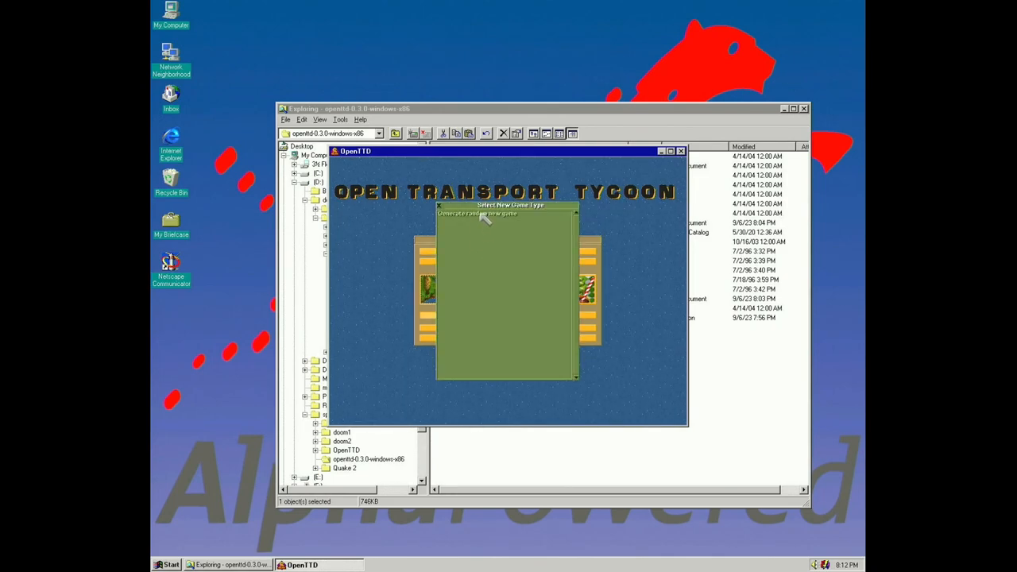
pyautogui.click(479, 213)
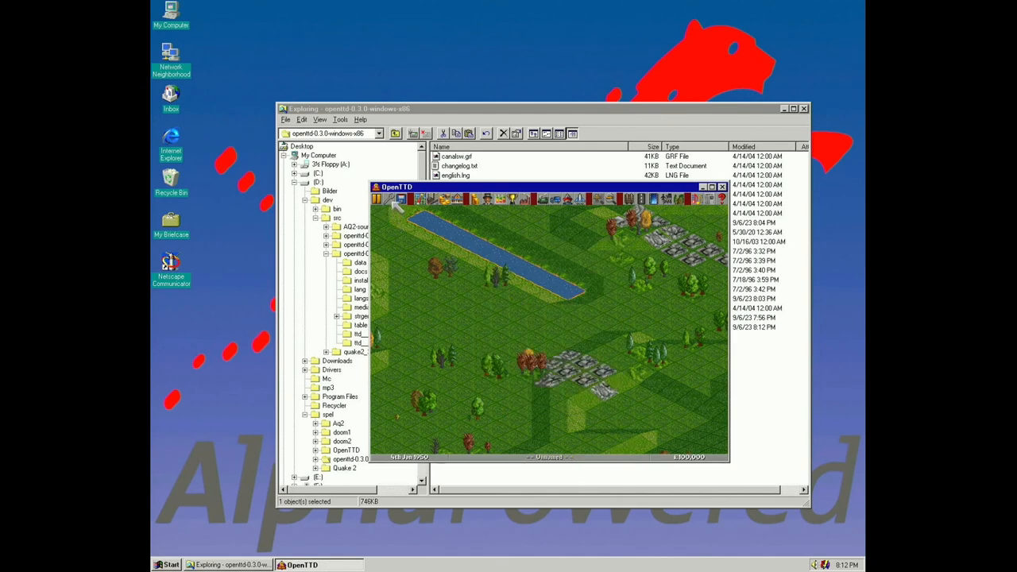
# Quit the game, confirming abandoning it and returning to Windows.
pyautogui.click(396, 200)
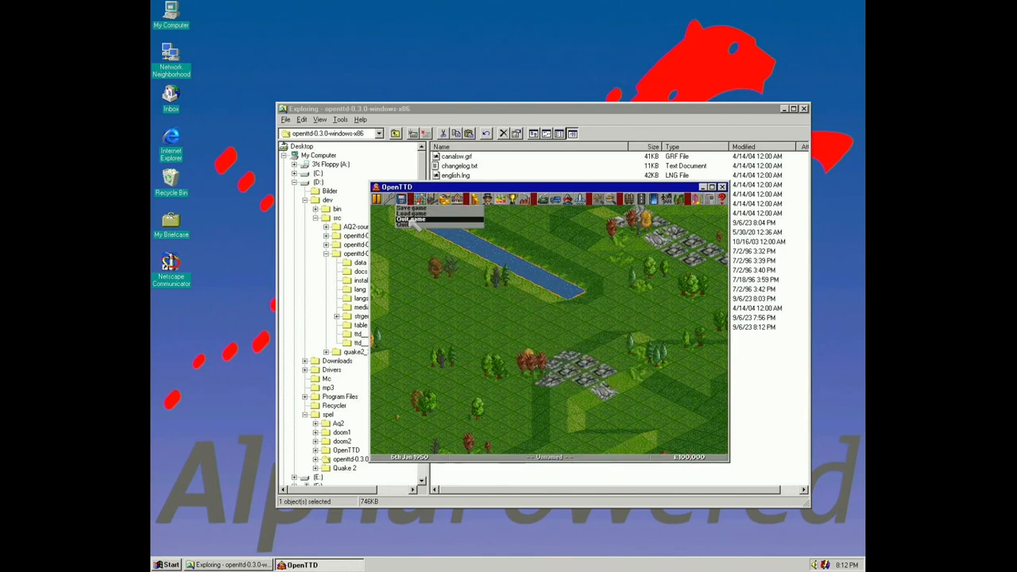
pyautogui.click(411, 218)
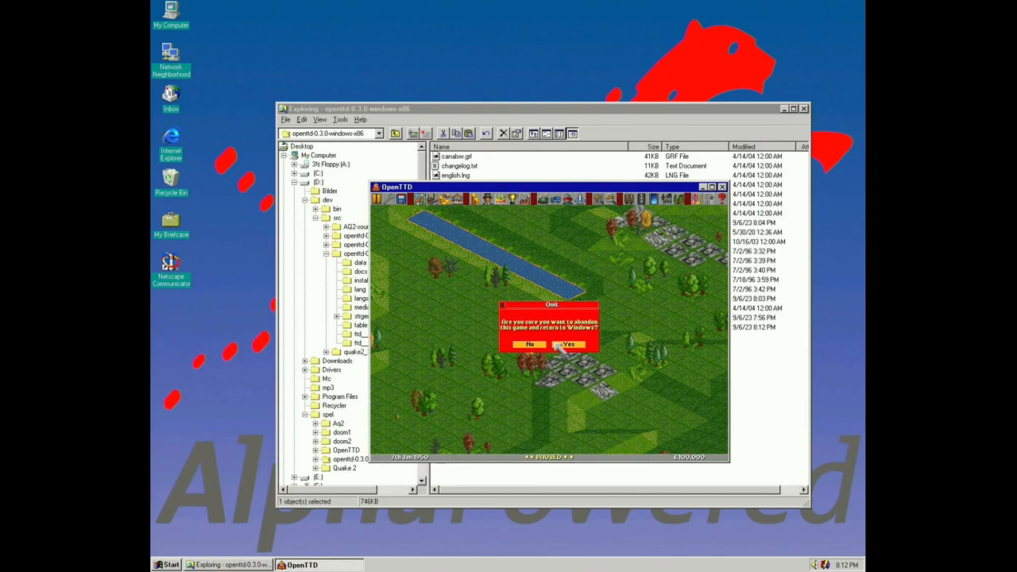
pyautogui.click(568, 344)
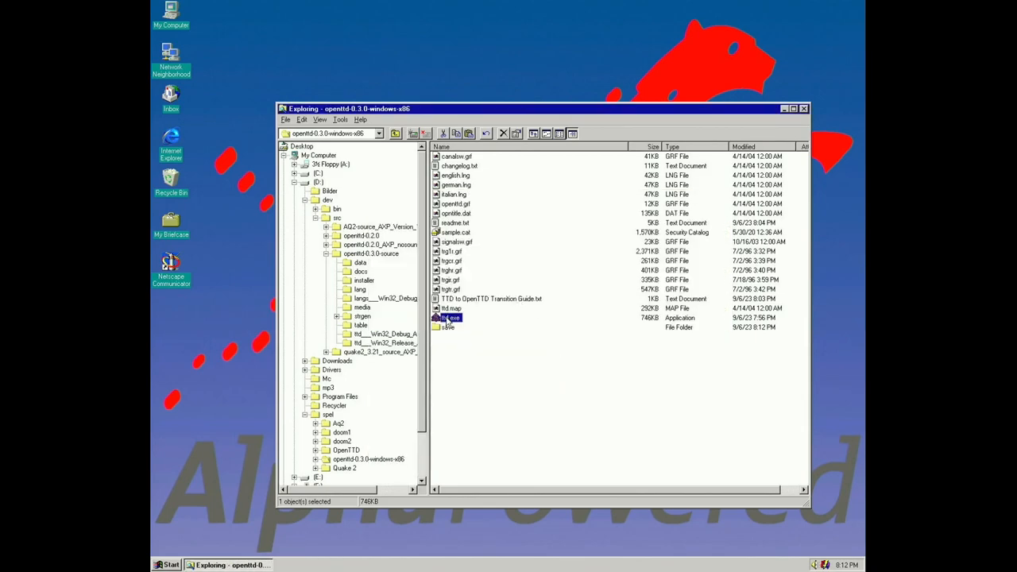
# Run the x86 build, dismiss the waveOutOpen error, and open ttd.dsw.
pyautogui.doubleClick(451, 317)
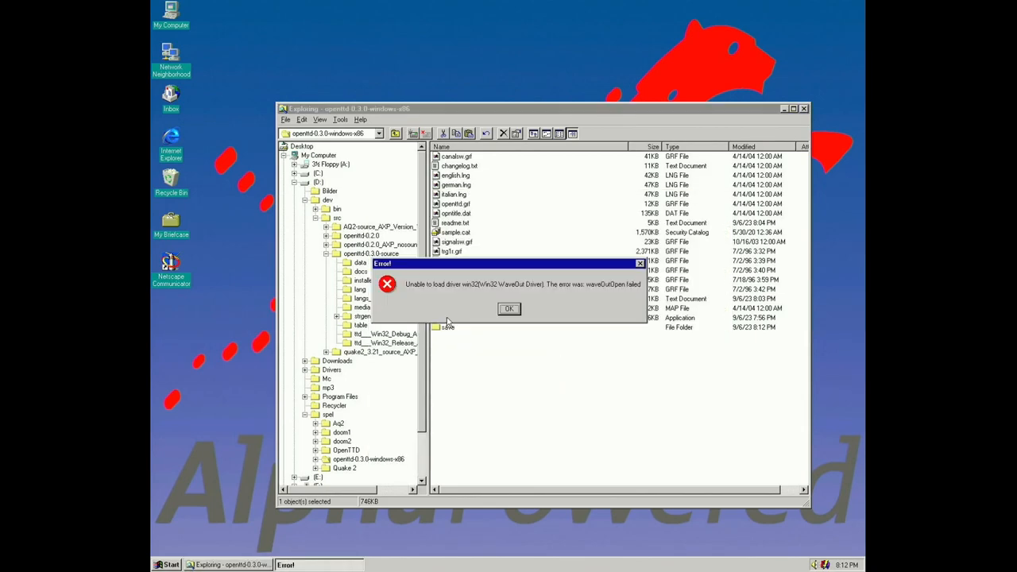
pyautogui.click(509, 308)
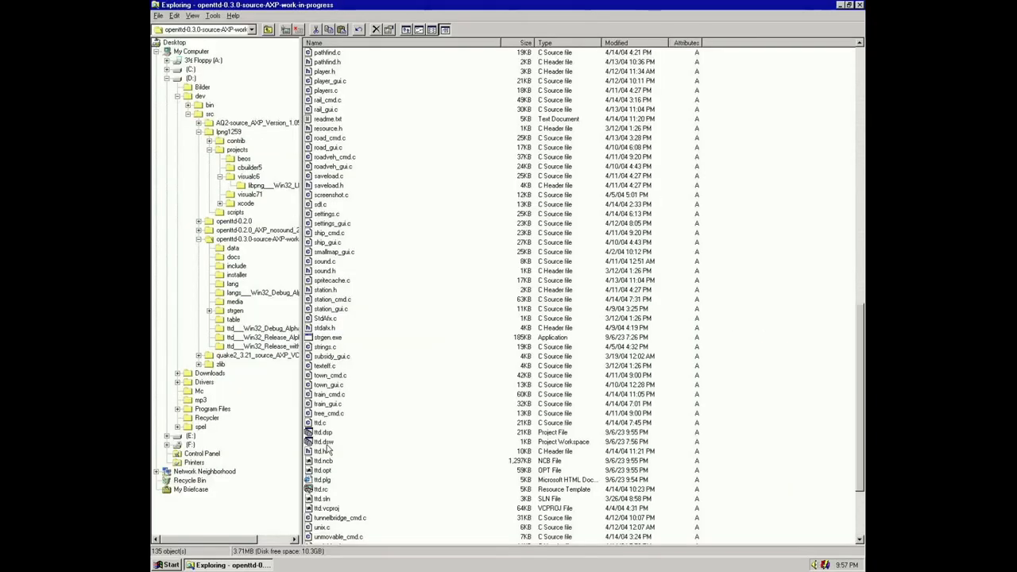
pyautogui.doubleClick(323, 441)
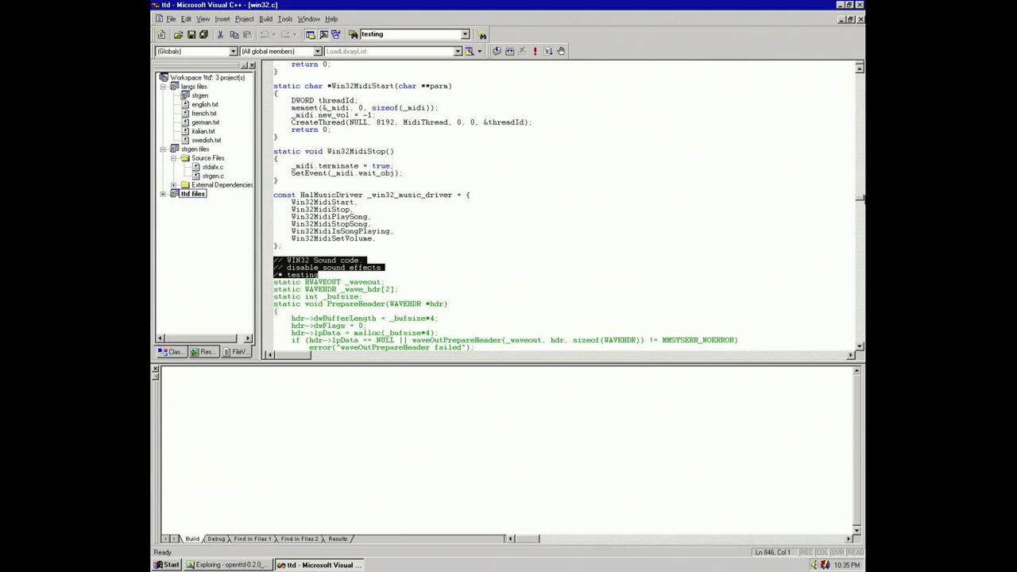
# Scroll through win32.c's sound code and find the next 'testing' comment marker.
pyautogui.scroll(-3)
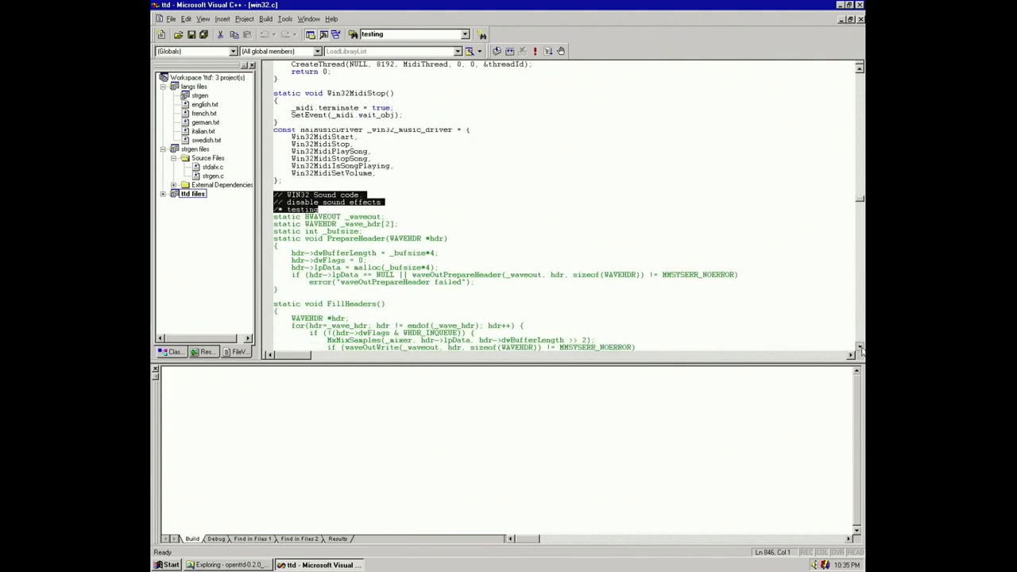
pyautogui.scroll(-3)
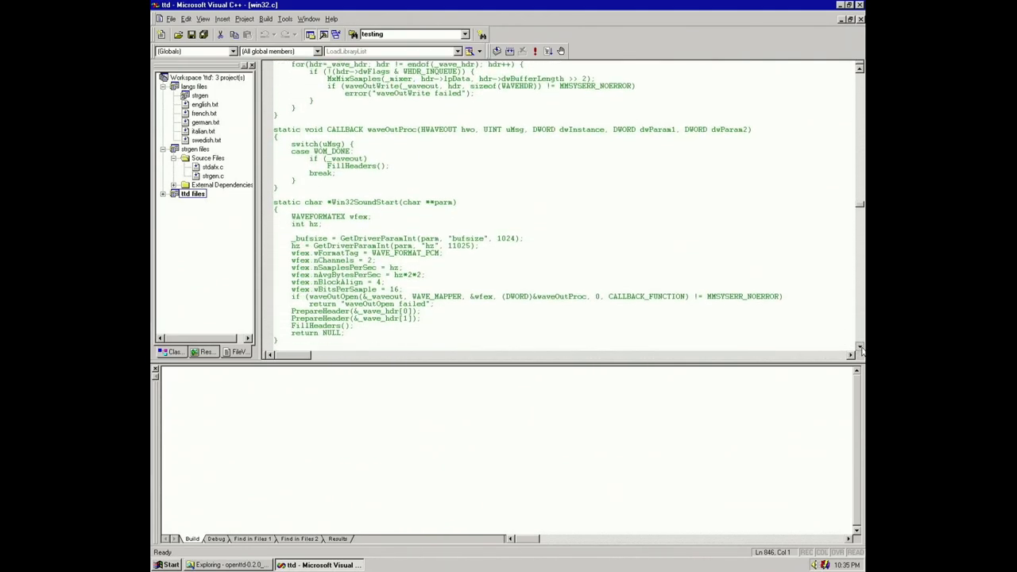
pyautogui.scroll(-3)
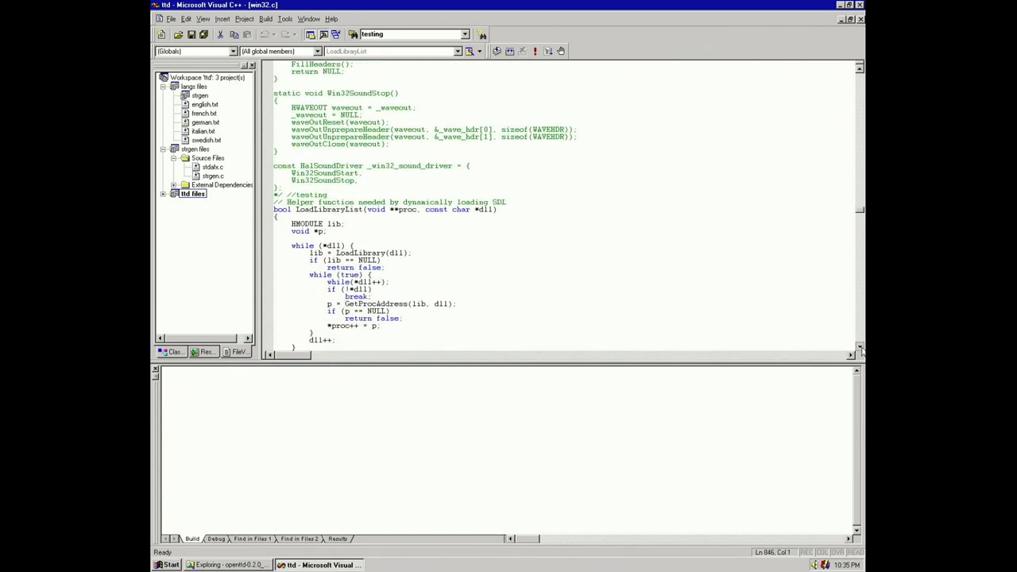
pyautogui.scroll(-3)
pyautogui.write('testi')
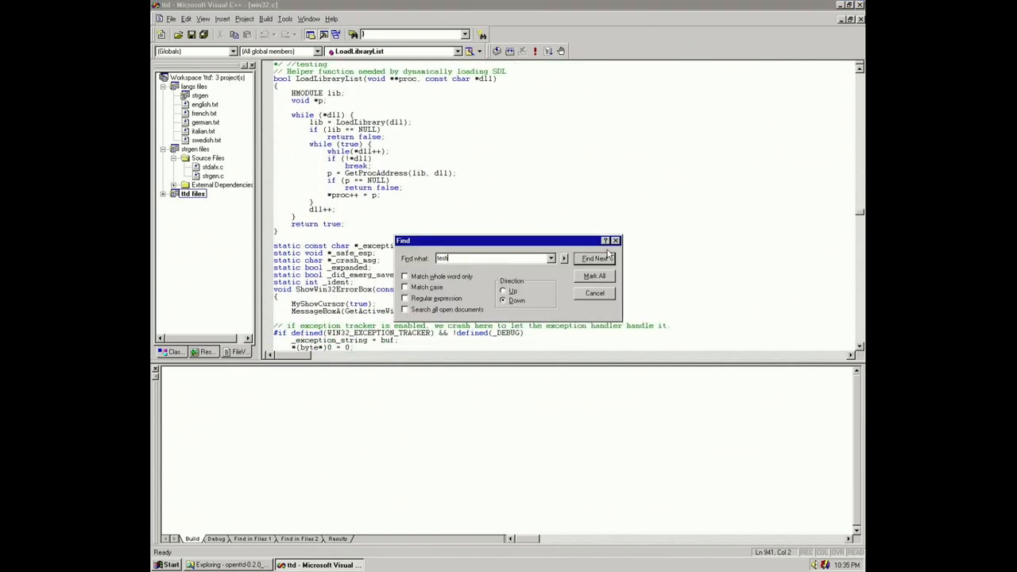
pyautogui.click(595, 258)
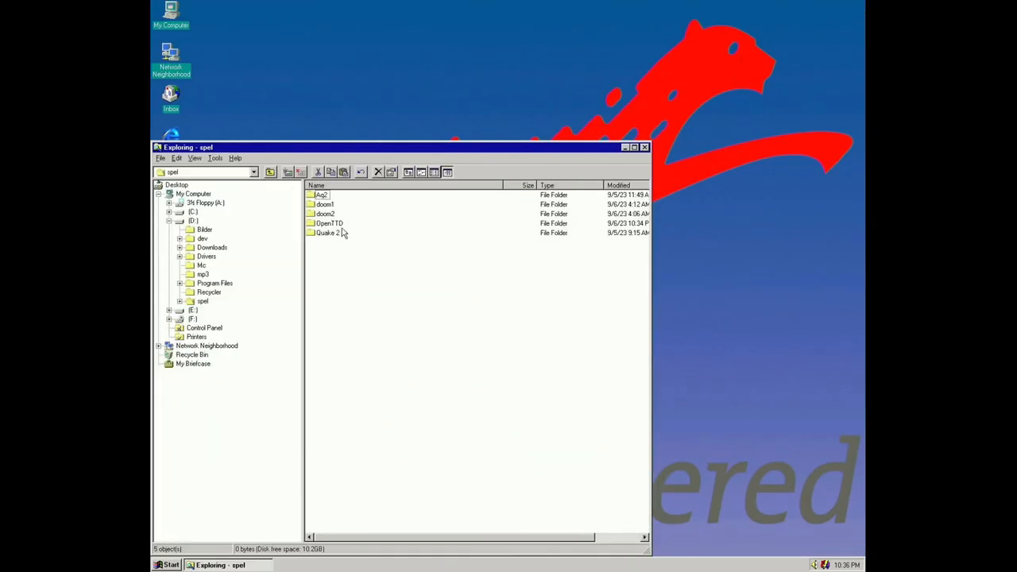
# Open spel\OpenTTD, start ttd.exe, quit from the title menu, and relaunch.
pyautogui.doubleClick(329, 224)
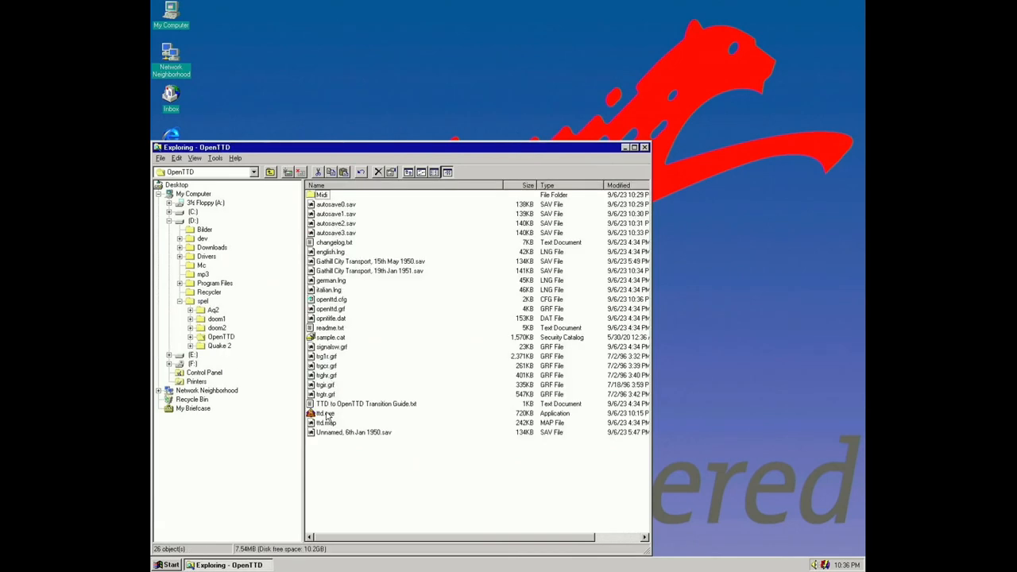
pyautogui.doubleClick(325, 412)
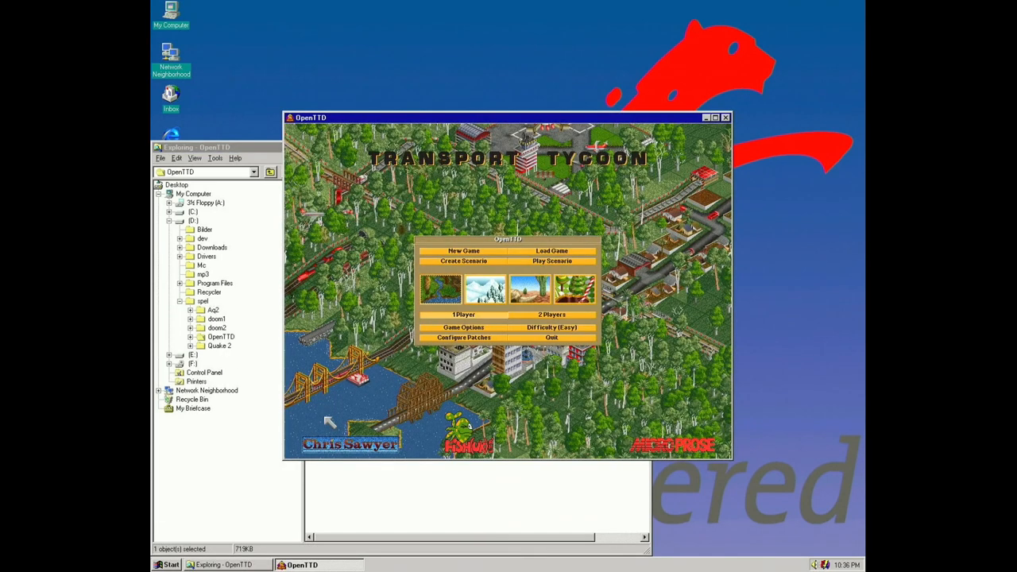
pyautogui.click(551, 337)
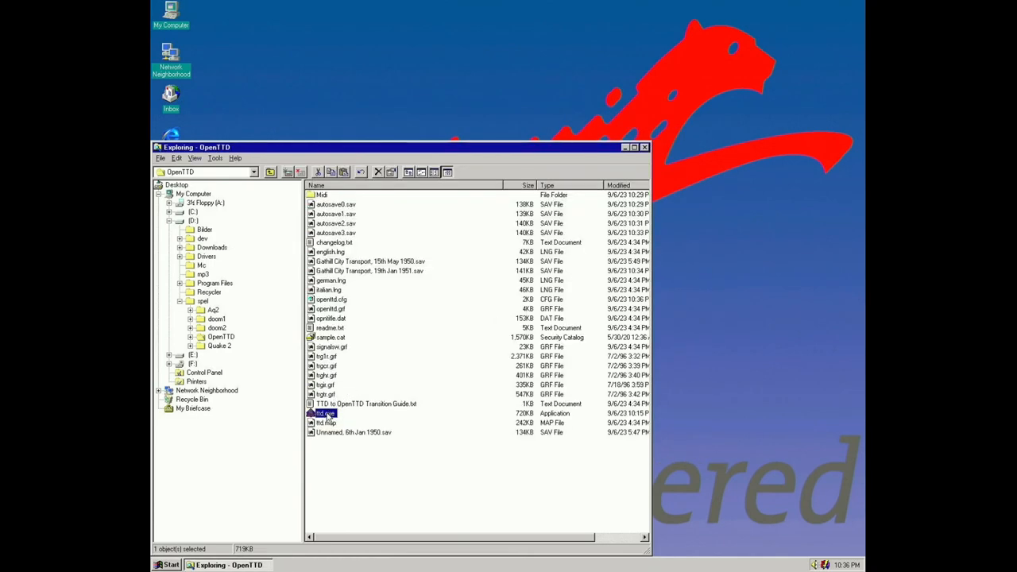
pyautogui.doubleClick(323, 413)
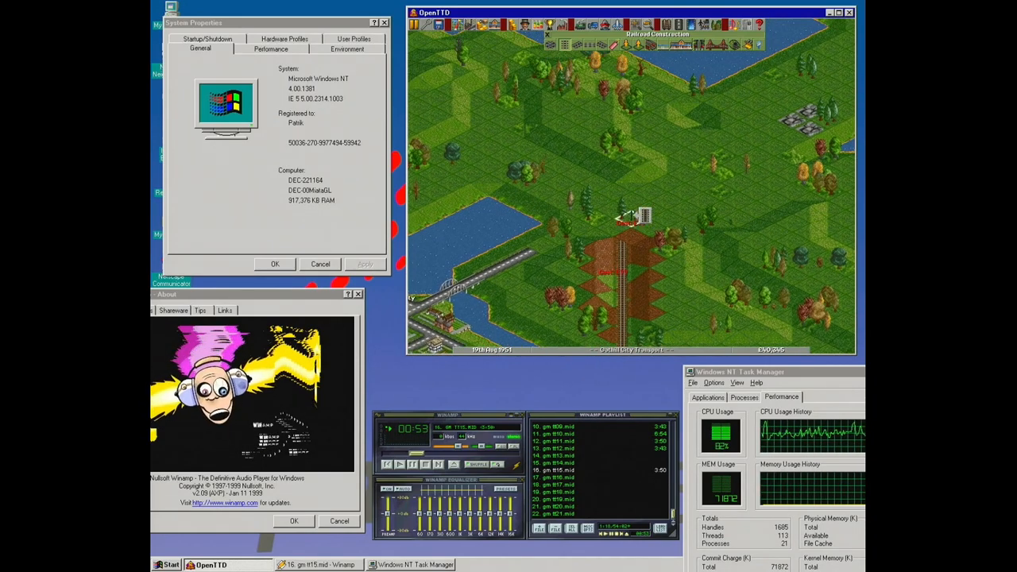
# Extend railway track across the land and place a rail station near the river.
pyautogui.click(624, 222)
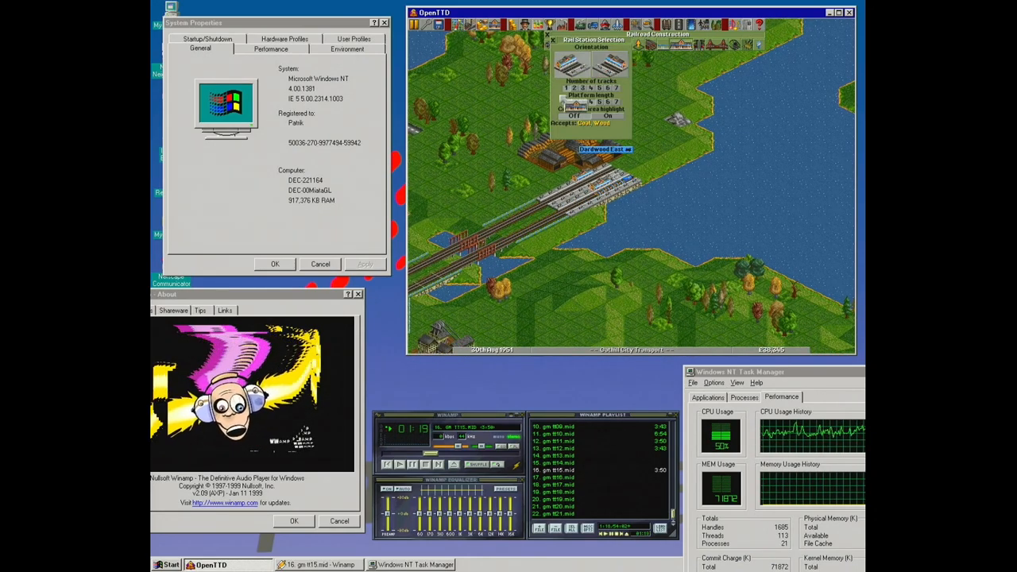
pyautogui.click(540, 191)
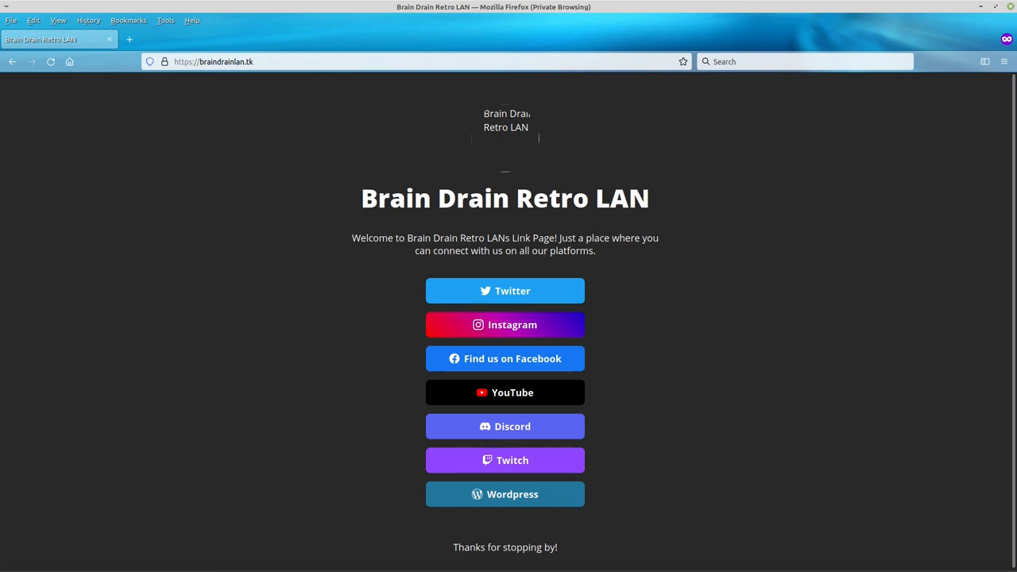
pyautogui.click(505, 426)
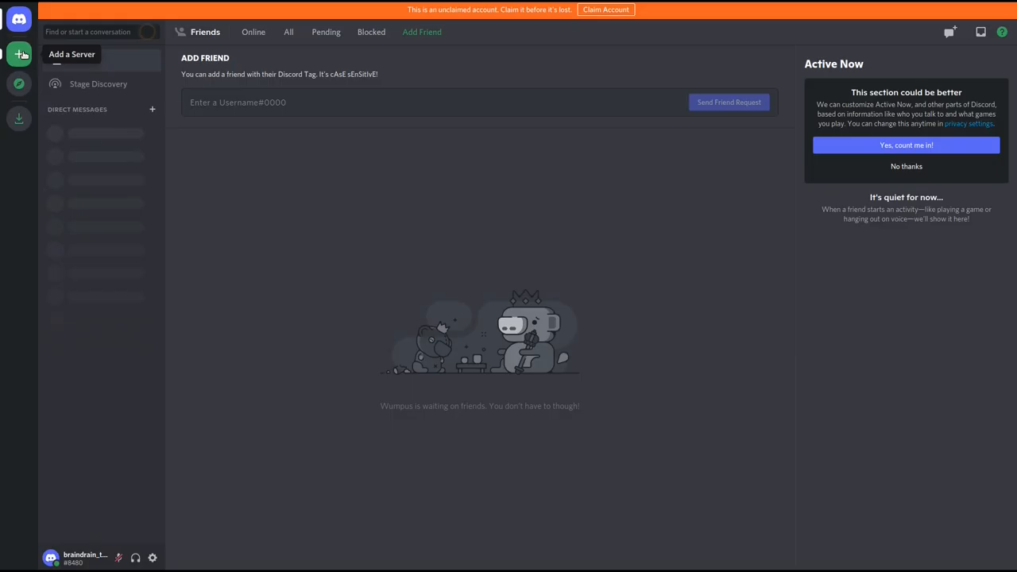
pyautogui.click(19, 54)
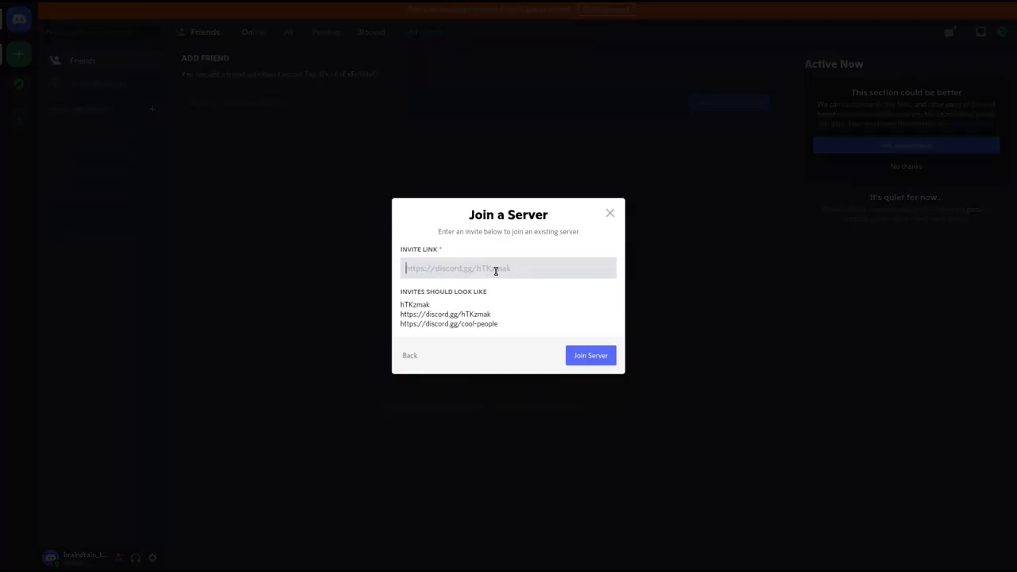
pyautogui.write('https://discord.gg/nFpAswtJ')
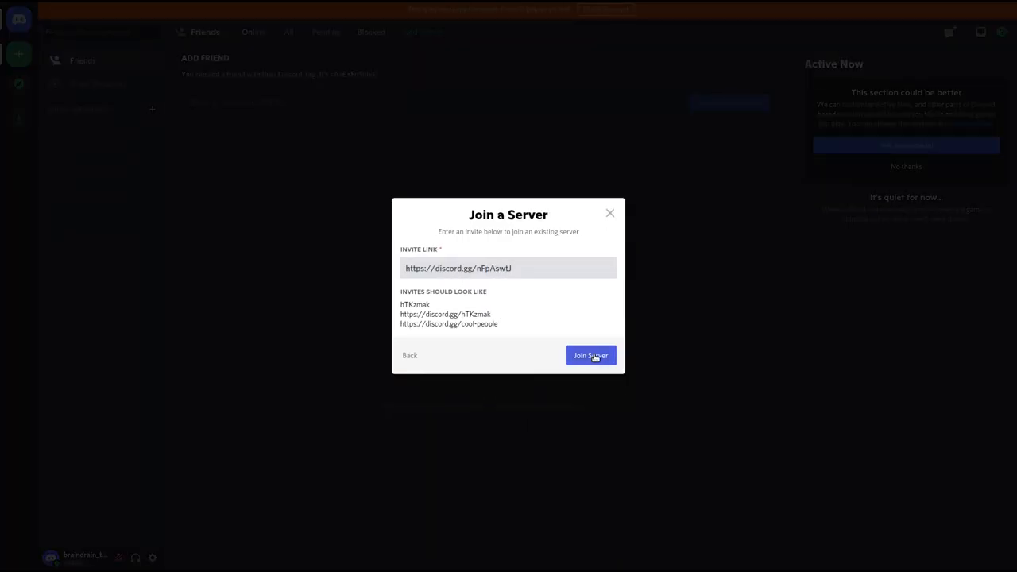
pyautogui.click(591, 356)
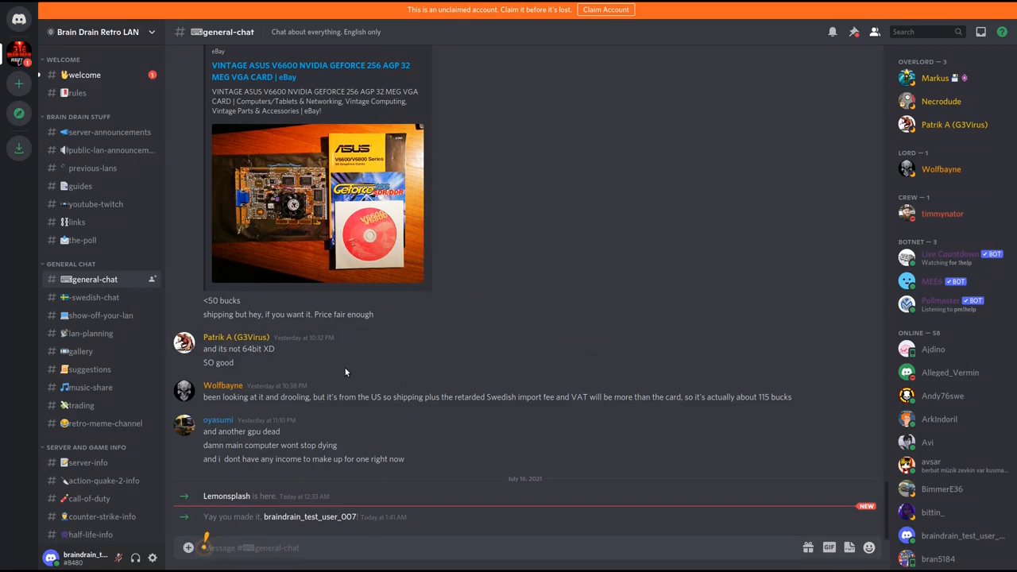
# Browse the show-off-your-lan, server-info, game-modding and wintune97-info channels.
pyautogui.click(101, 315)
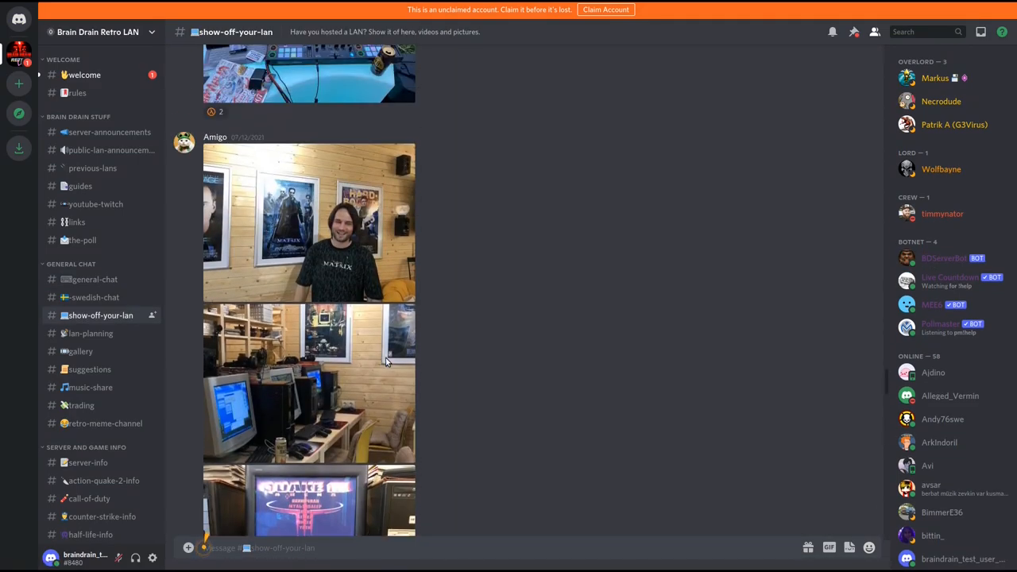
pyautogui.scroll(-3)
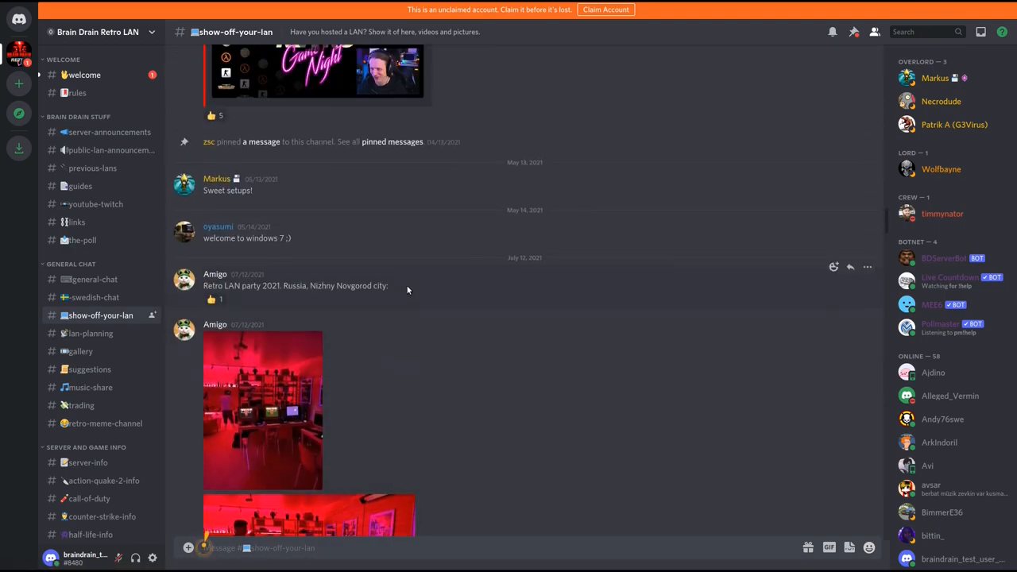
pyautogui.click(80, 351)
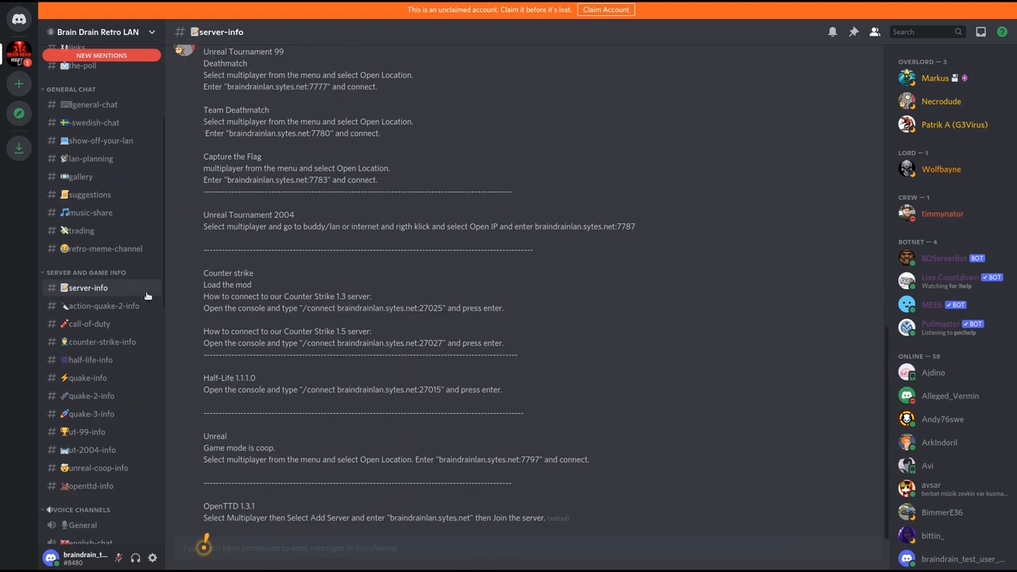
pyautogui.click(95, 433)
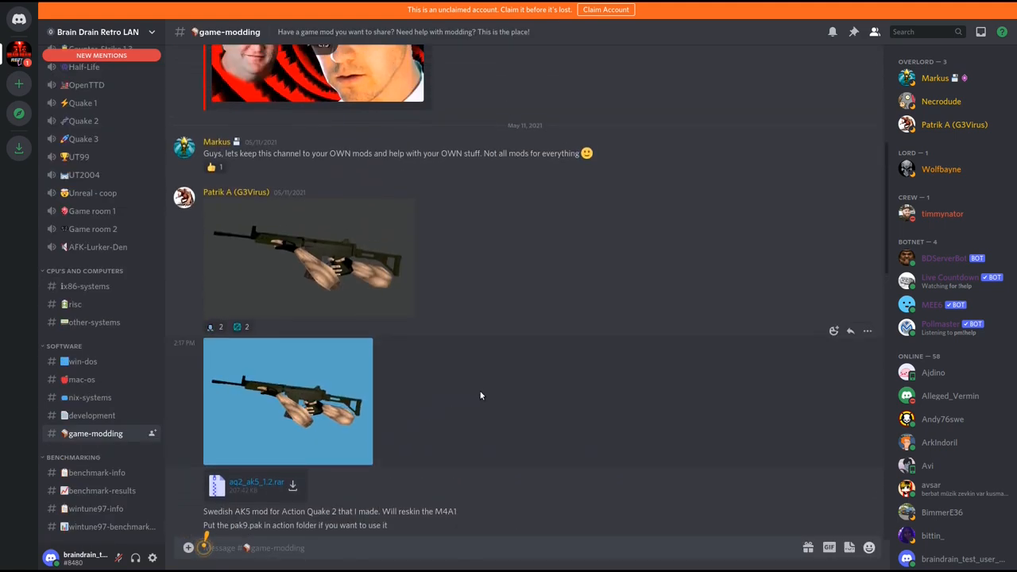
pyautogui.click(96, 509)
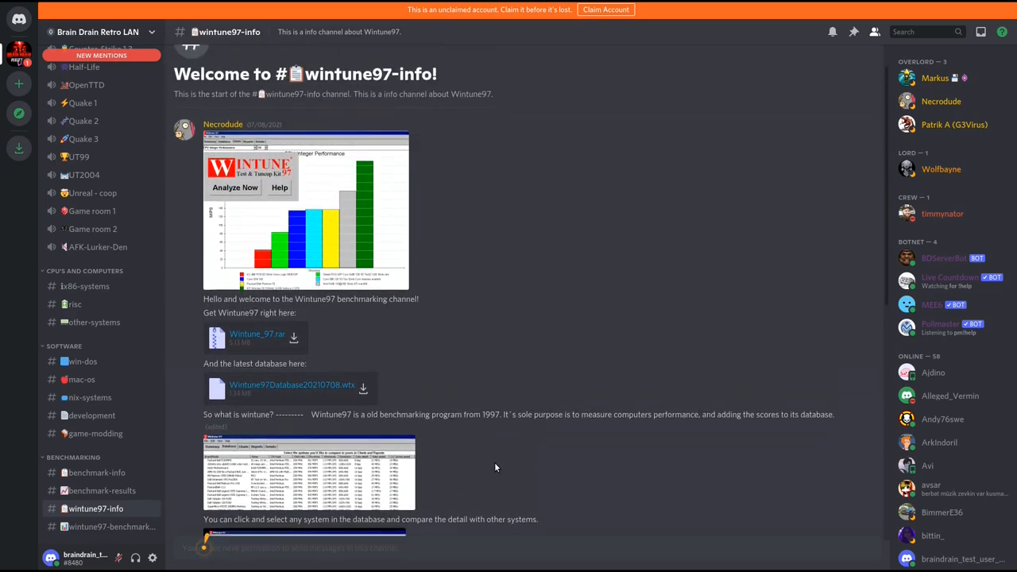